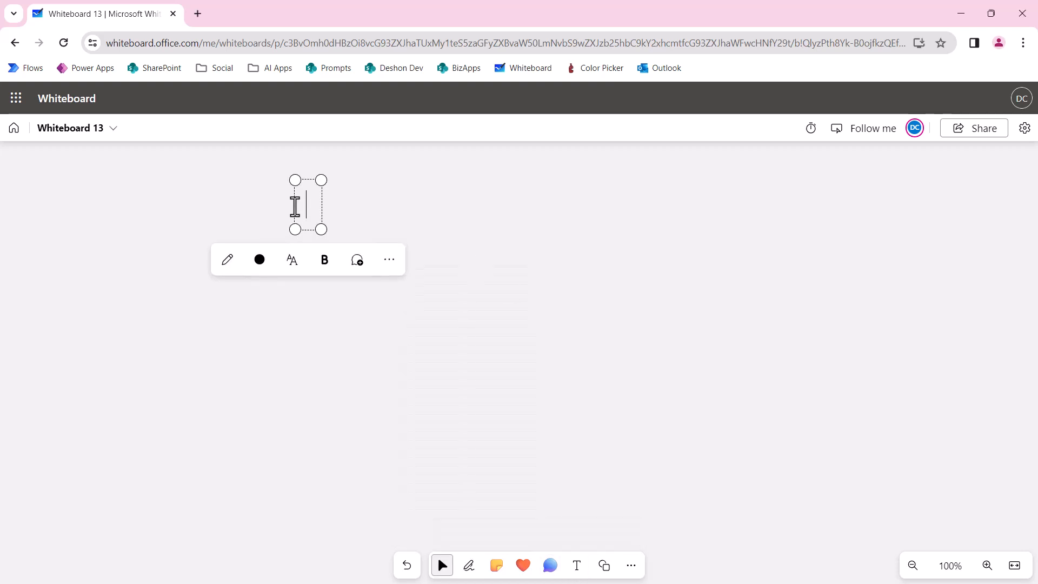
# Type the title 'Flow Microservices' into a text box at the board's top left
pyautogui.write('Flow')
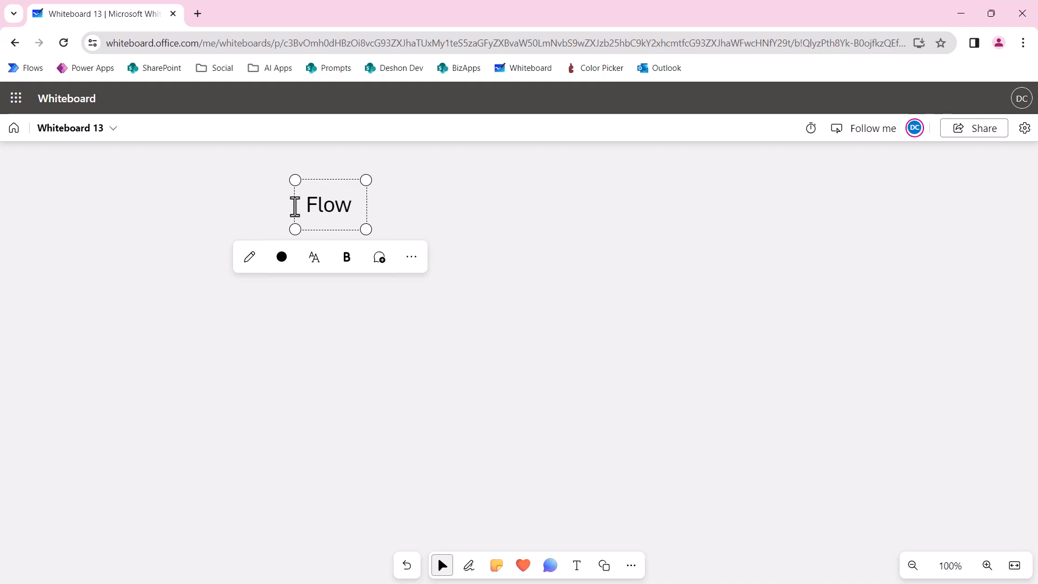
pyautogui.write('Microservices')
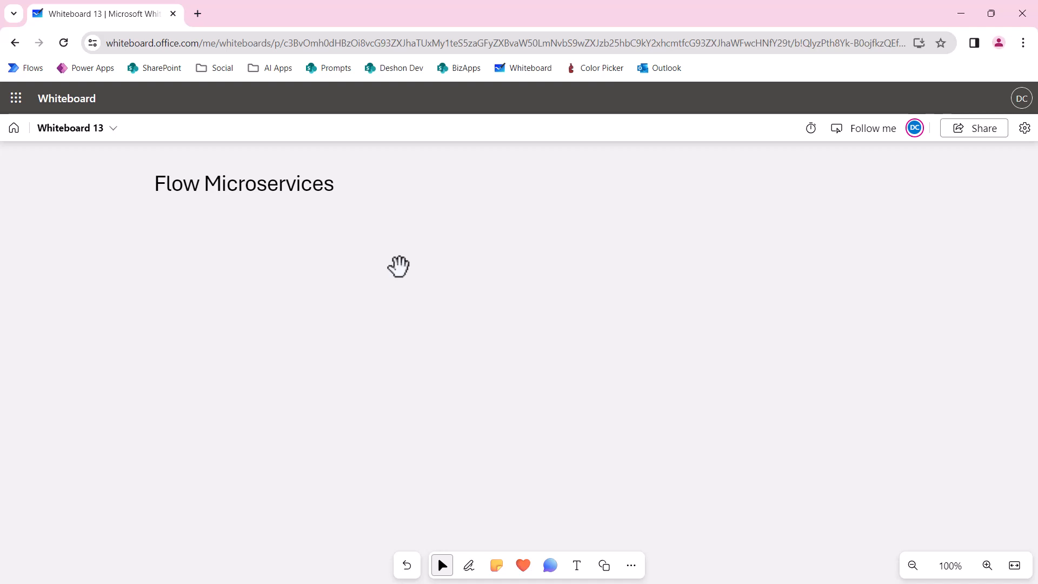
pyautogui.moveTo(402, 266)
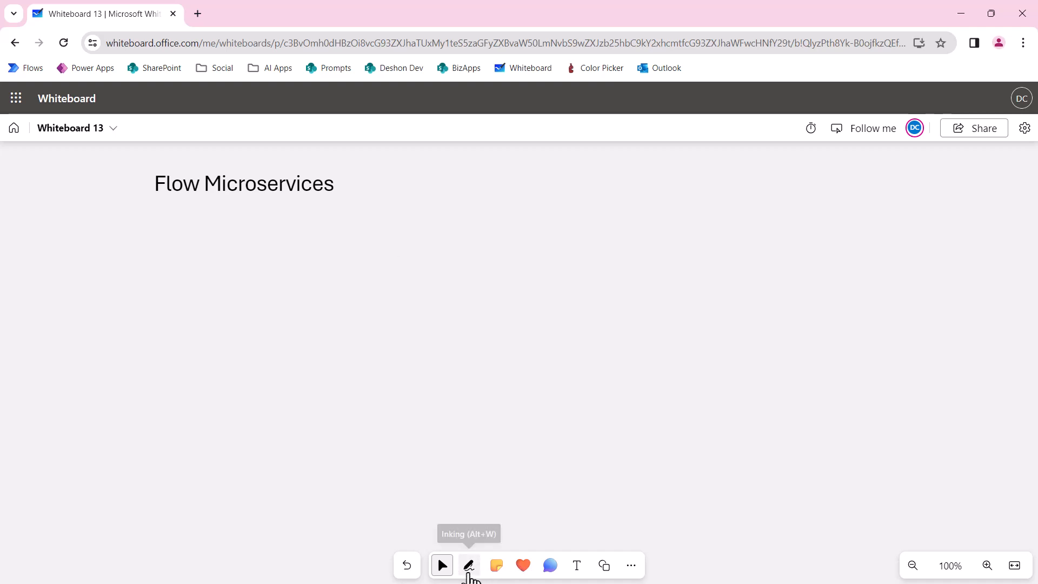
# Ink a black stick figure for the customer and a long crimson diagonal line beside it
pyautogui.click(469, 564)
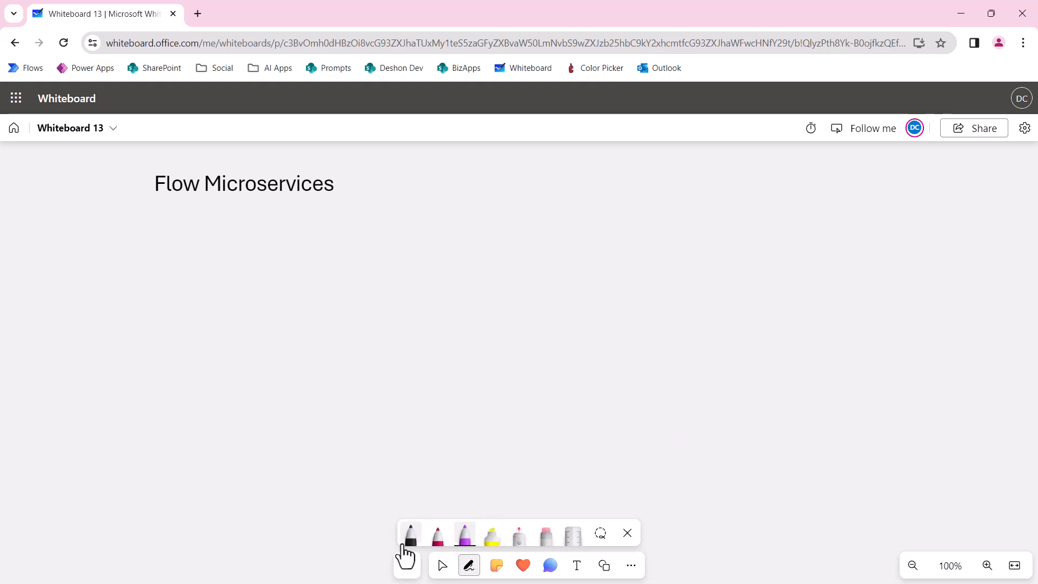
pyautogui.moveTo(212, 327); pyautogui.dragTo(207, 354)
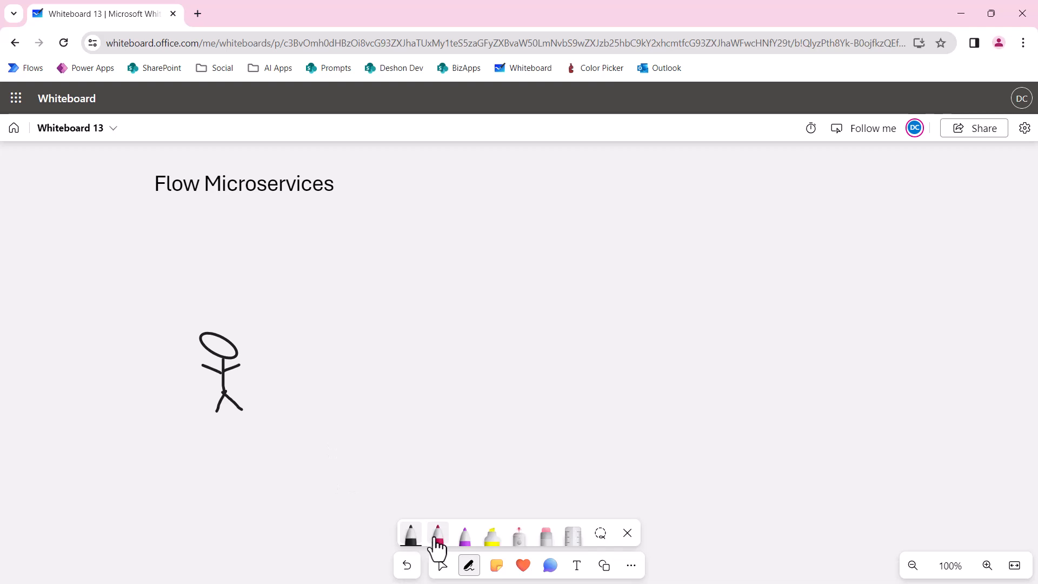
pyautogui.moveTo(222, 507); pyautogui.dragTo(427, 218)
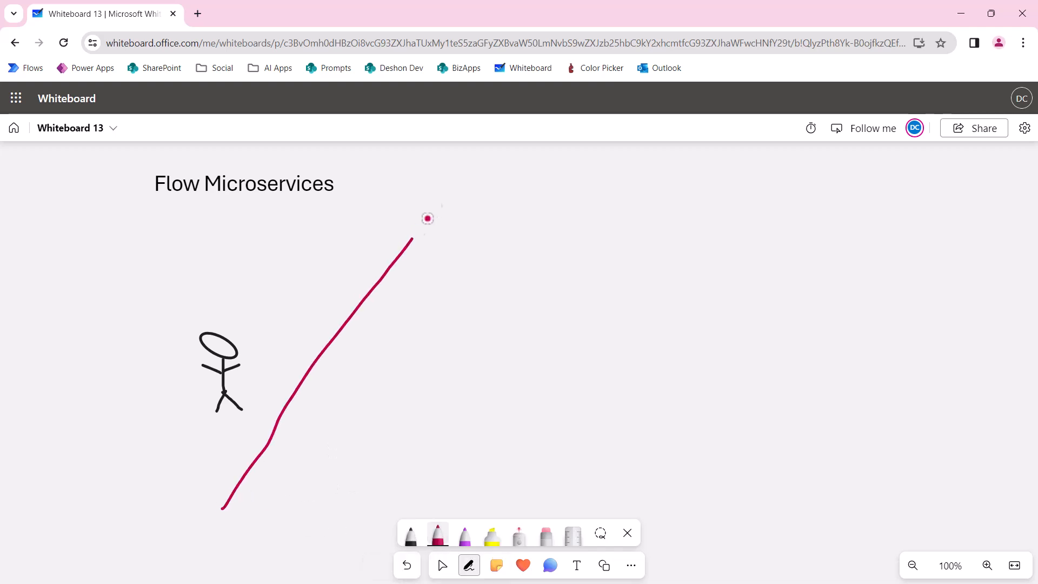
pyautogui.moveTo(427, 218); pyautogui.dragTo(481, 169)
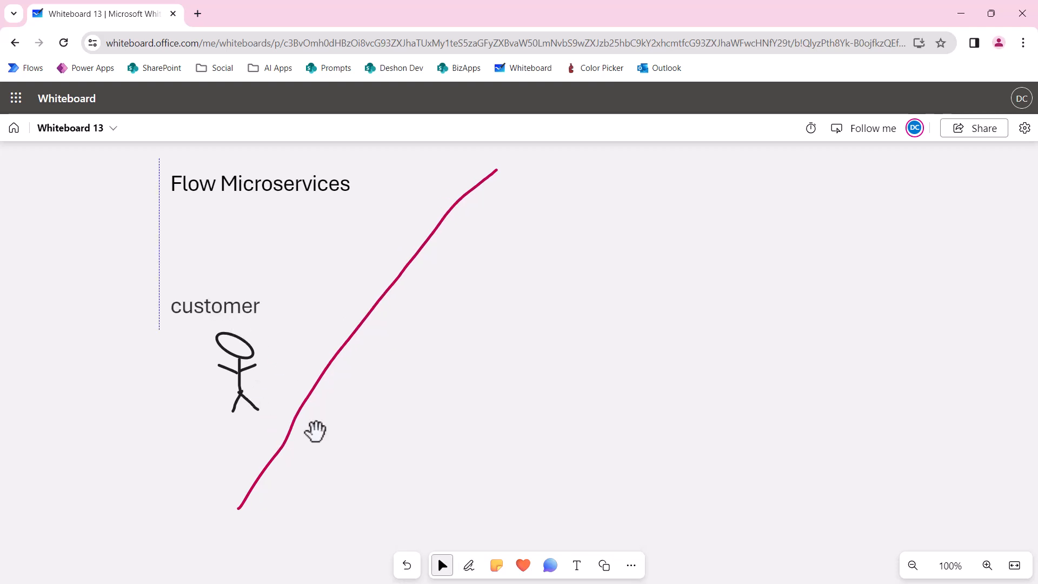
# Draw a square on the right and label it 'Order for Floor Mats' above
pyautogui.click(215, 305)
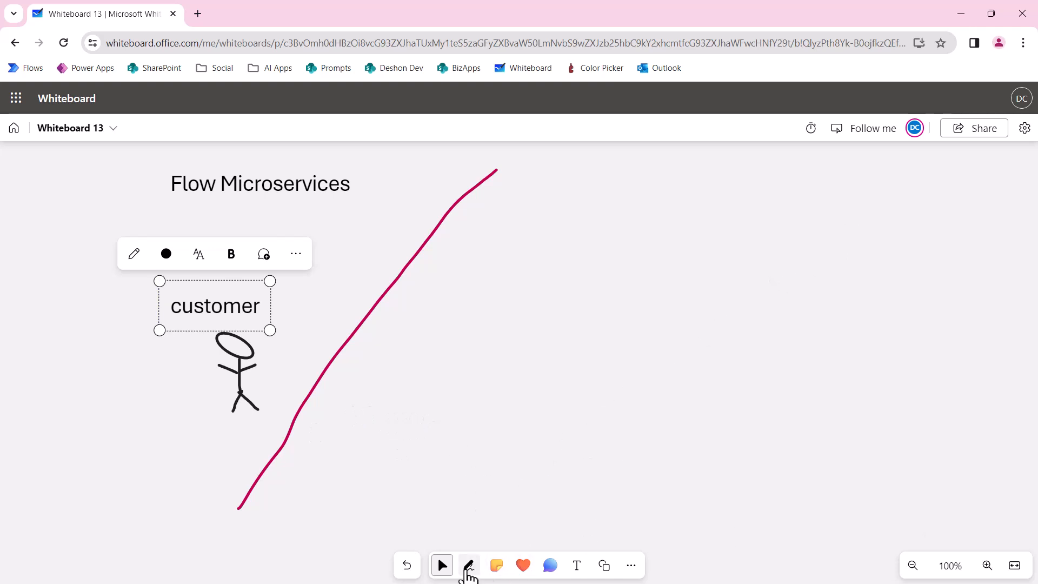
pyautogui.click(469, 564)
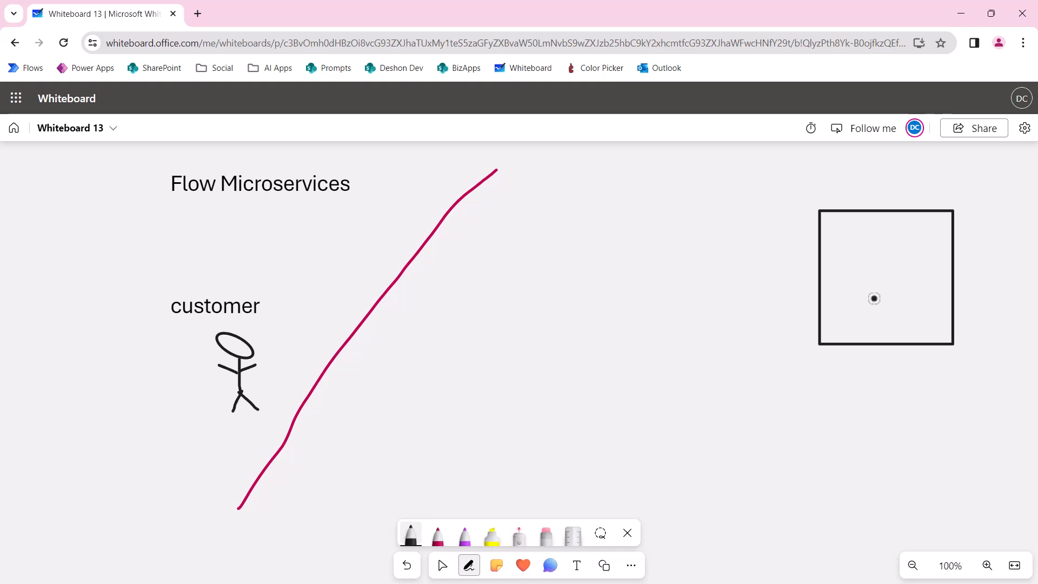
pyautogui.moveTo(764, 301)
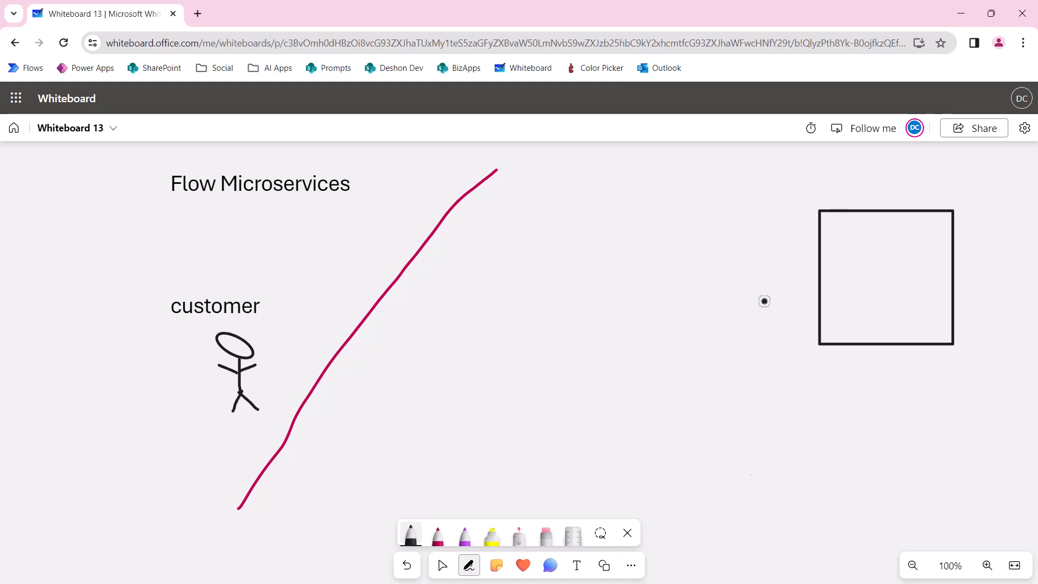
pyautogui.click(886, 277)
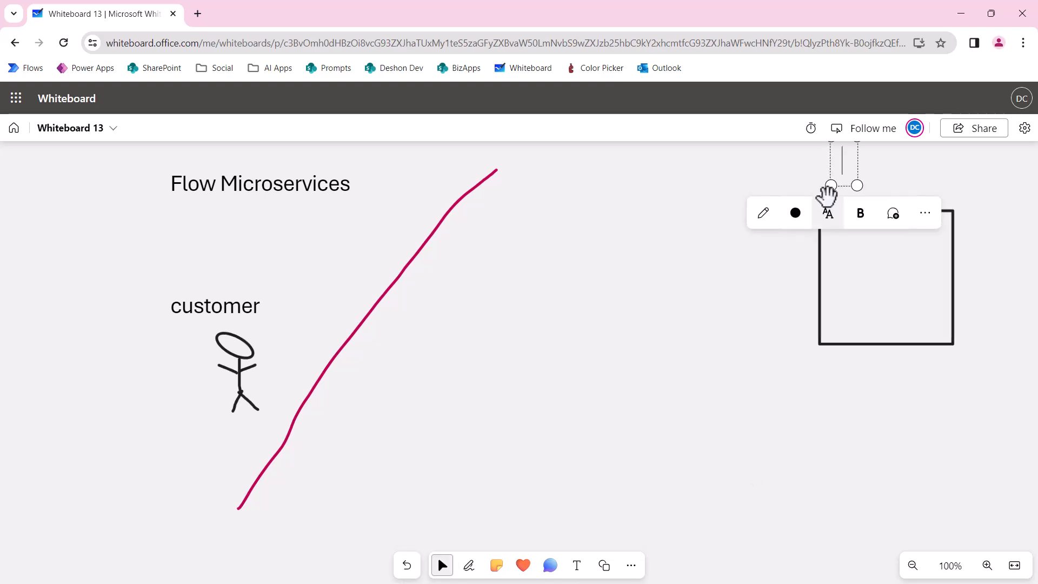
pyautogui.moveTo(827, 213)
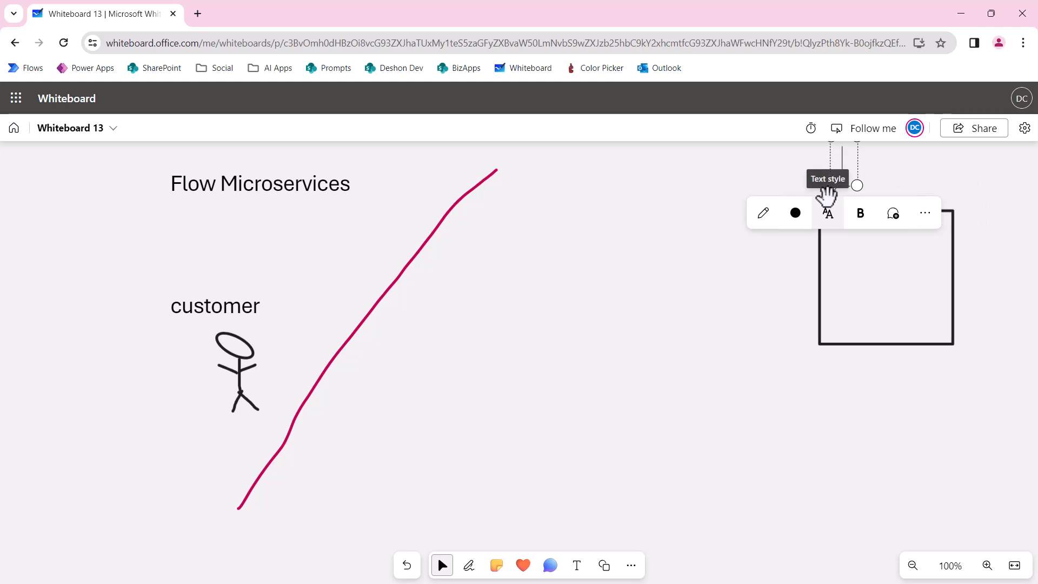
pyautogui.write('Order for')
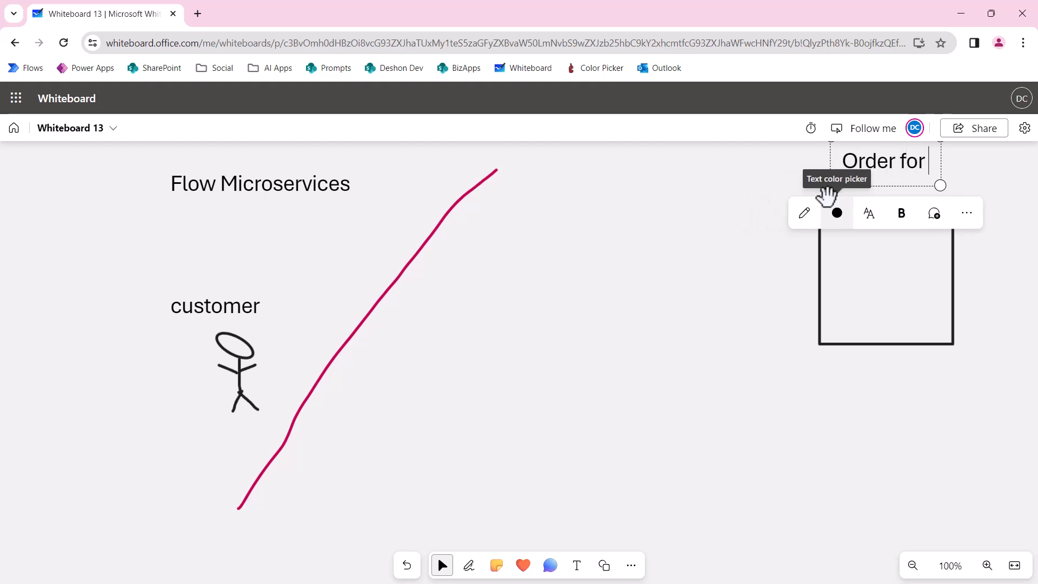
pyautogui.write('Floor Mats')
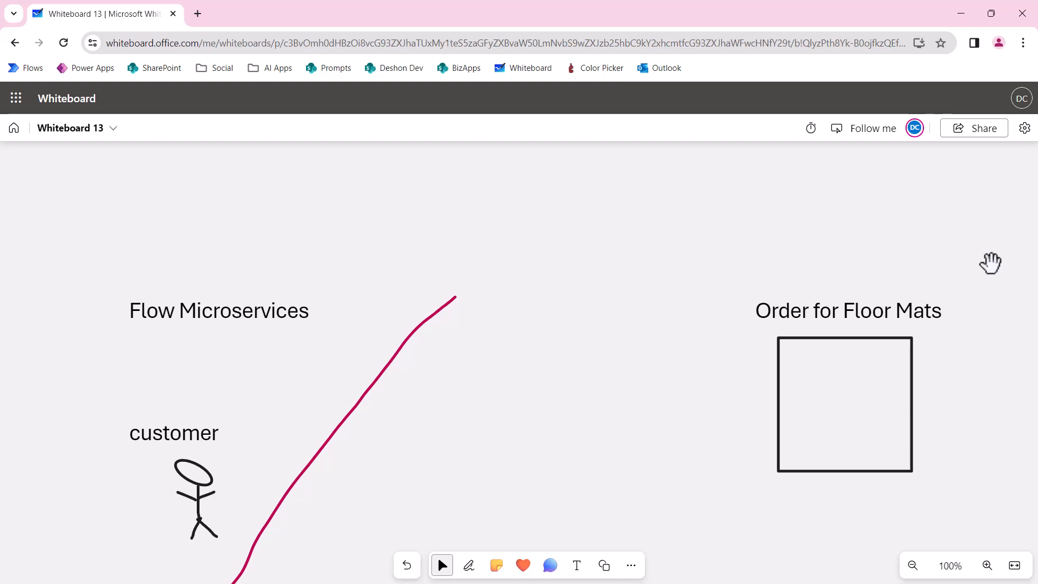
pyautogui.moveTo(882, 235)
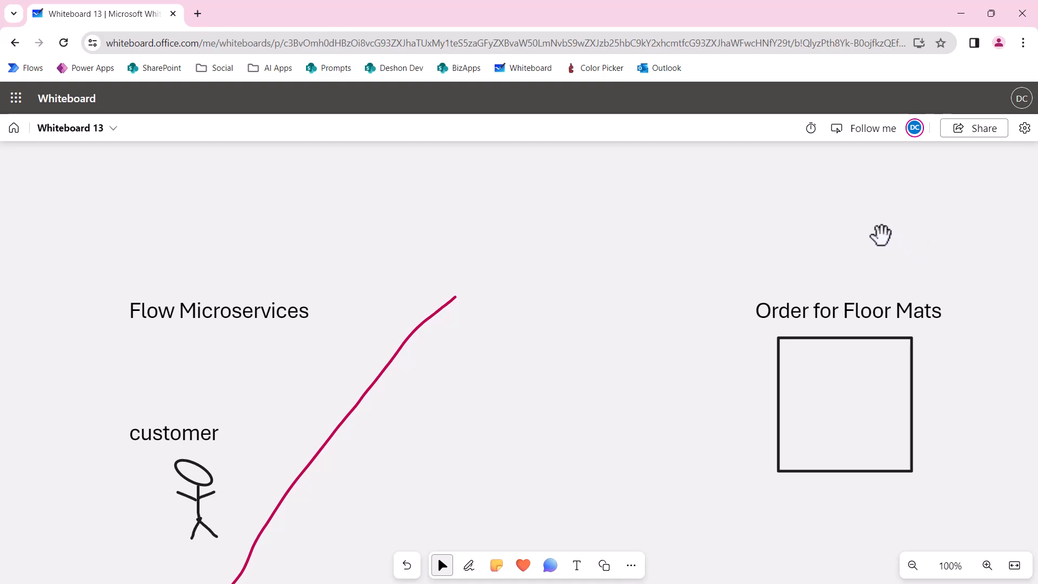
pyautogui.moveTo(935, 387)
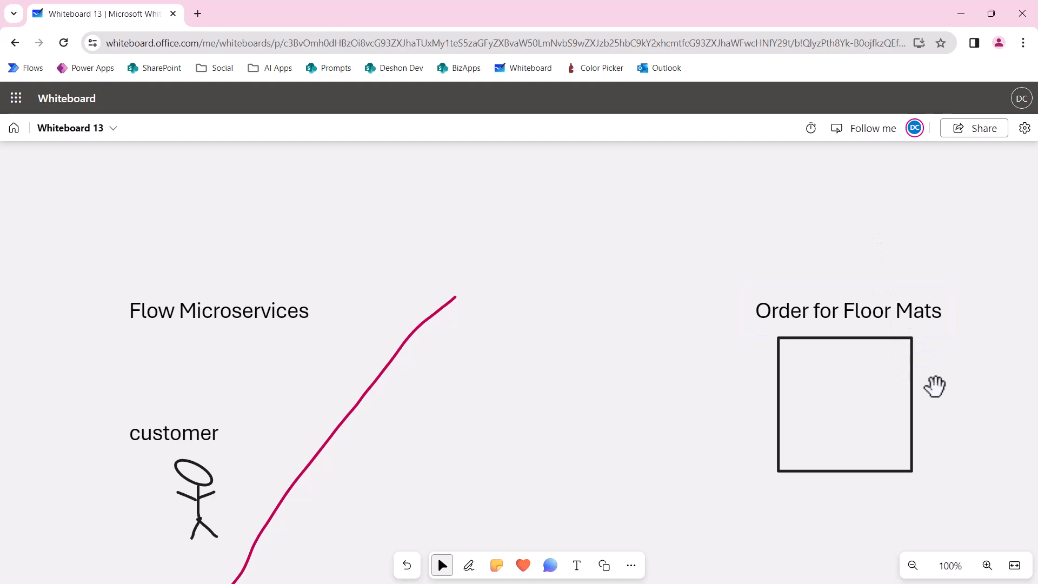
pyautogui.moveTo(934, 375)
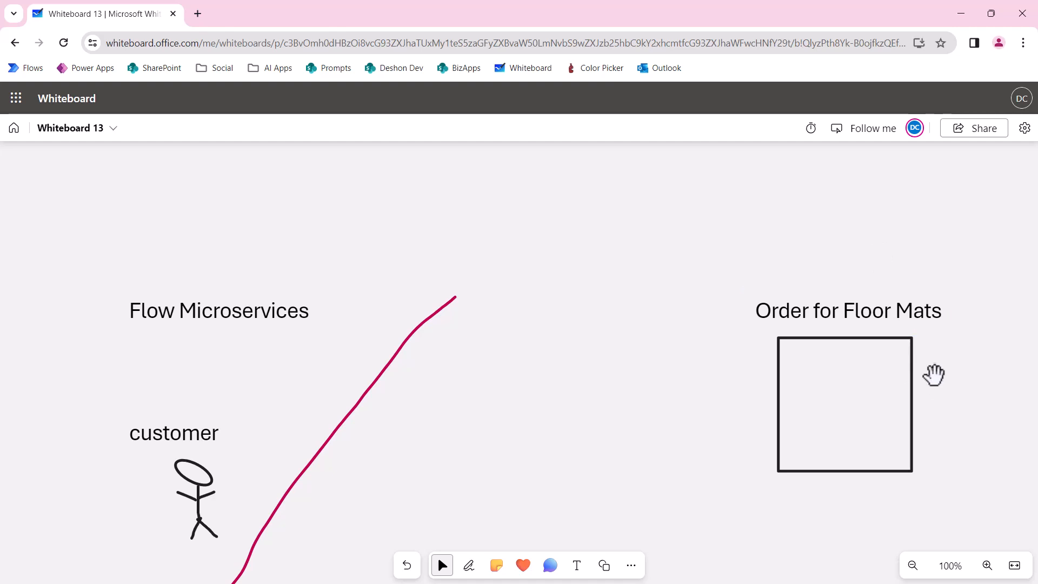
pyautogui.moveTo(858, 404)
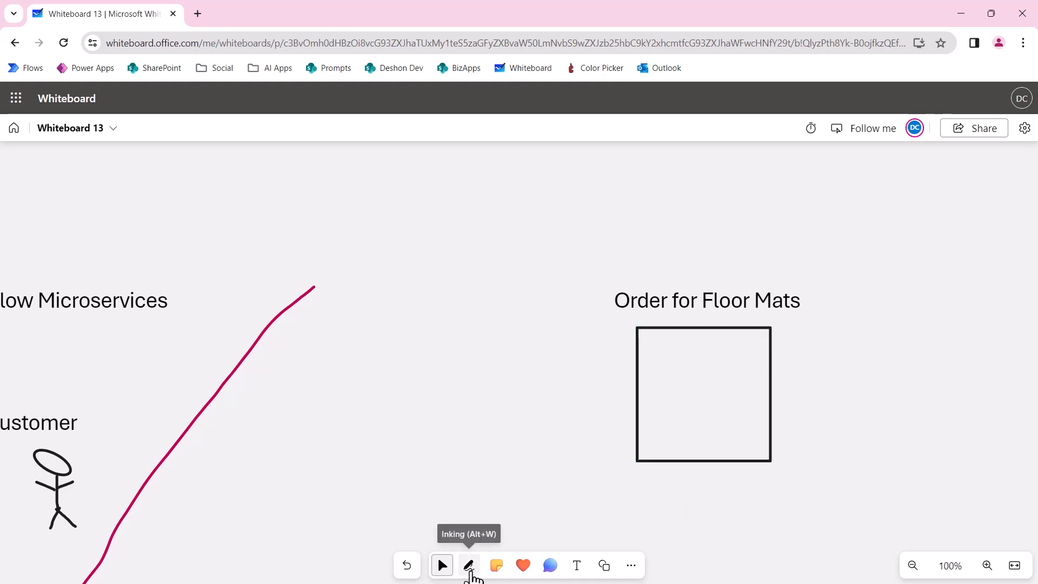
# Ink a CRM box arrowing to a person, a zigzag-filled tall rectangle, and an inner box
pyautogui.click(469, 564)
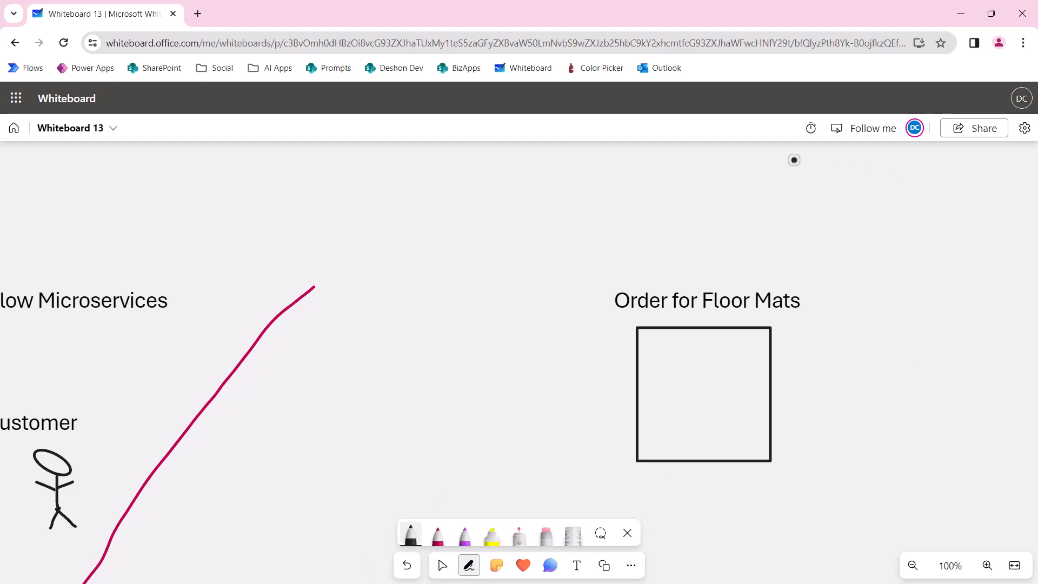
pyautogui.moveTo(890, 223)
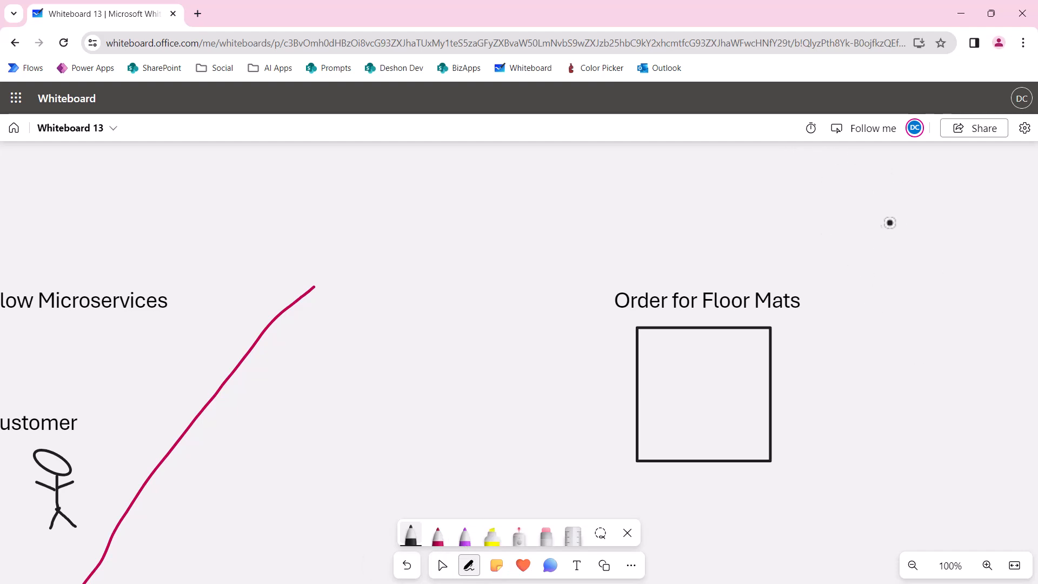
pyautogui.moveTo(890, 223); pyautogui.dragTo(901, 291)
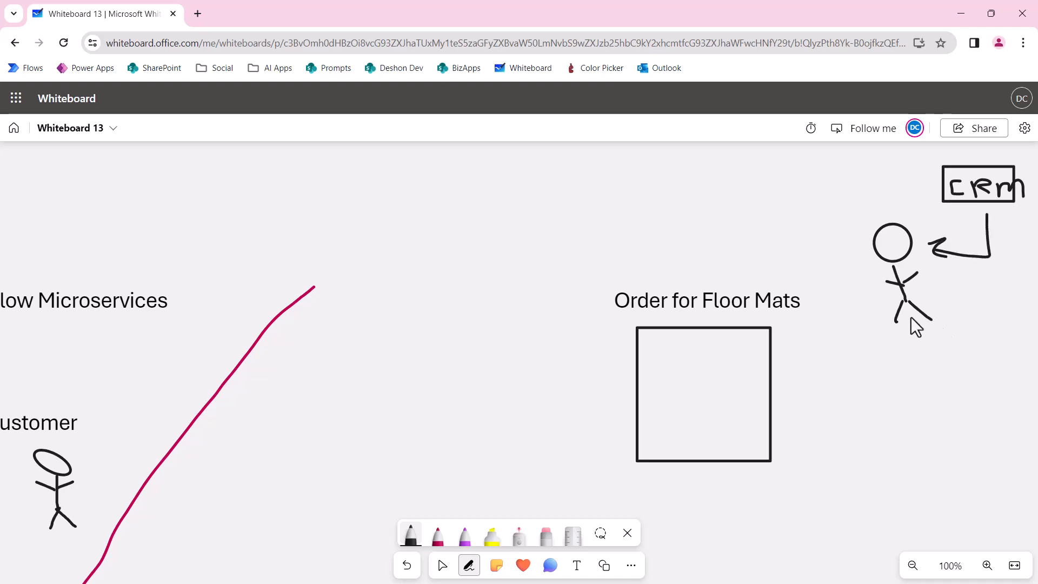
pyautogui.moveTo(959, 334)
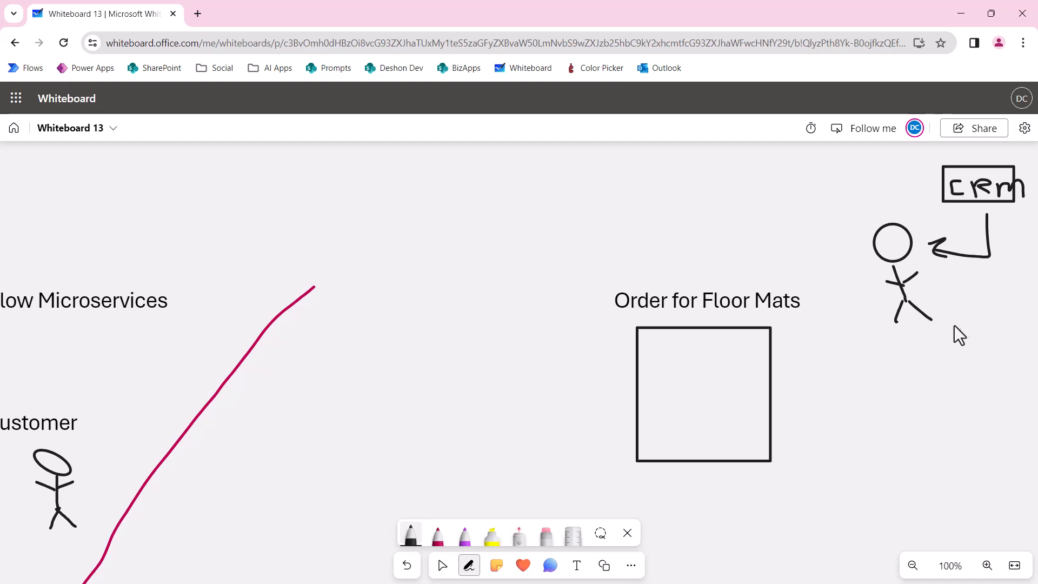
pyautogui.moveTo(976, 316); pyautogui.dragTo(953, 414)
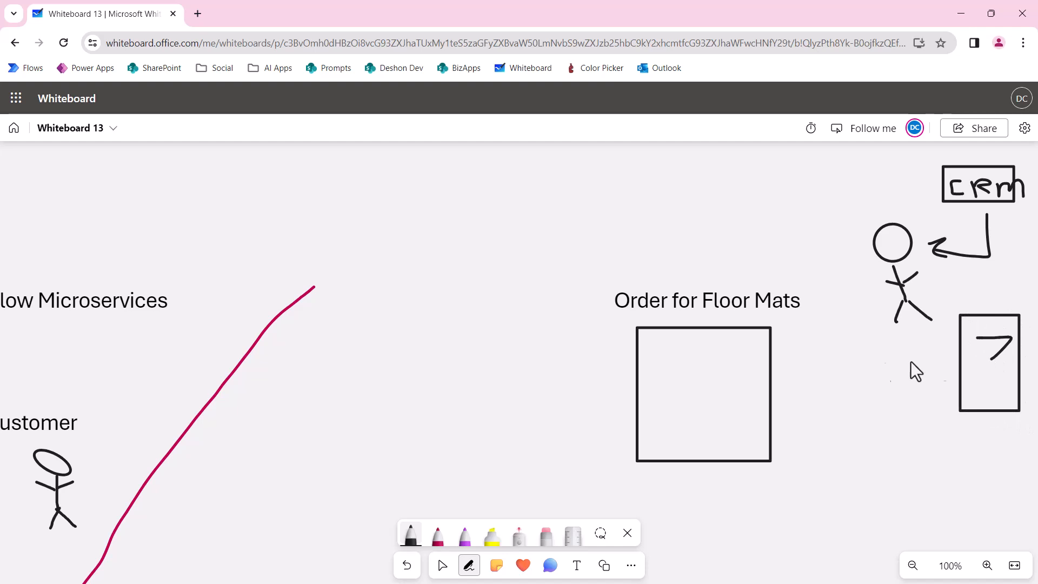
pyautogui.moveTo(990, 337); pyautogui.dragTo(990, 397)
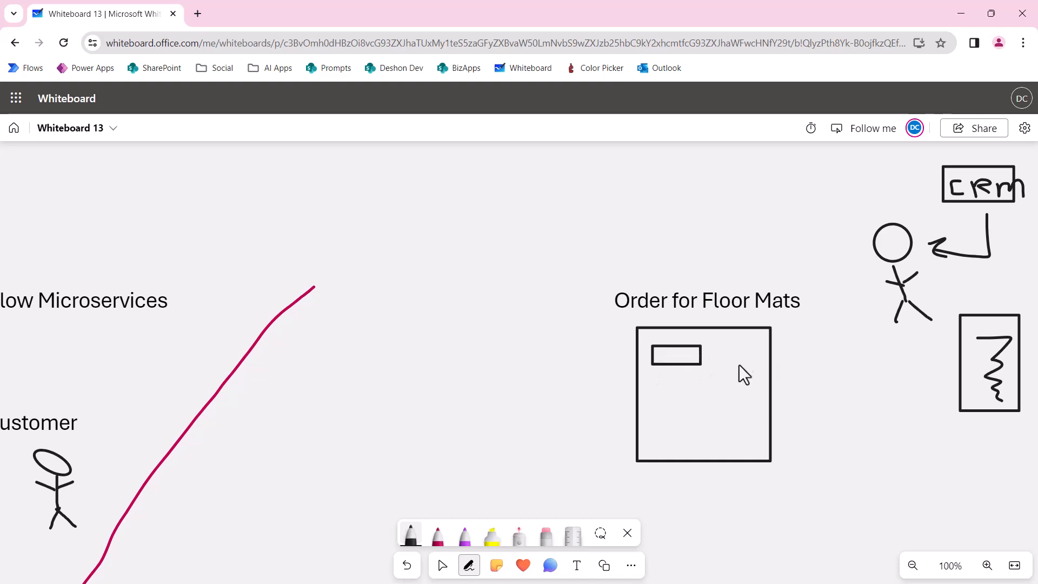
pyautogui.moveTo(911, 194)
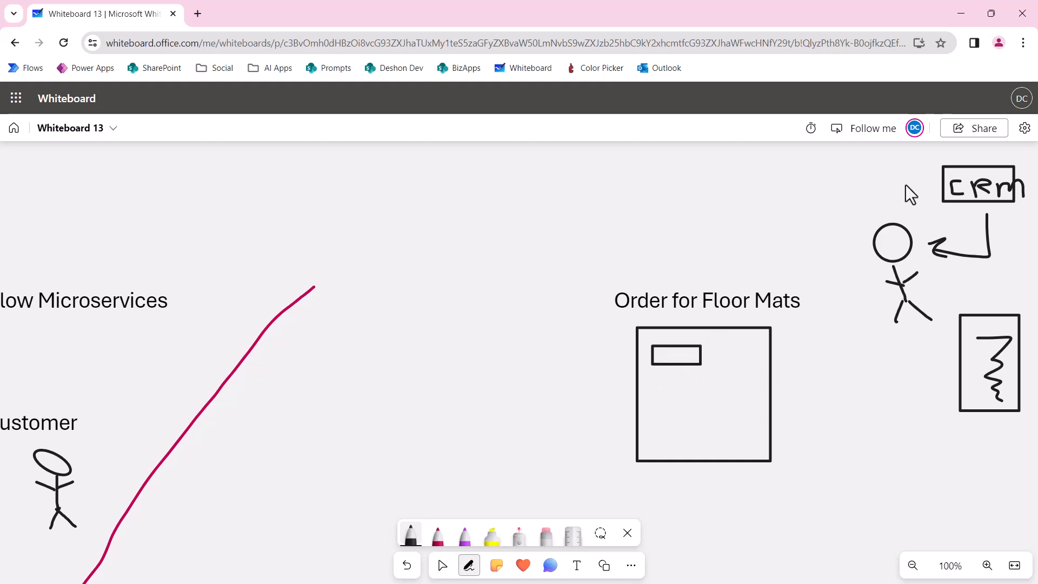
# Draw an arrow from CRM to the order form, plus two field bars and a small box inside it
pyautogui.moveTo(907, 191); pyautogui.dragTo(682, 298)
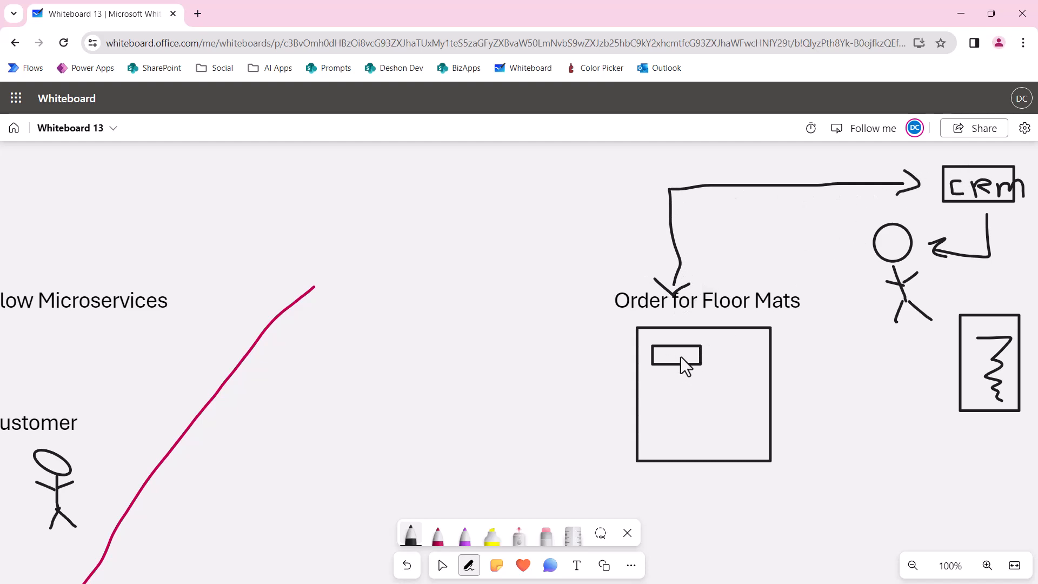
pyautogui.moveTo(660, 400)
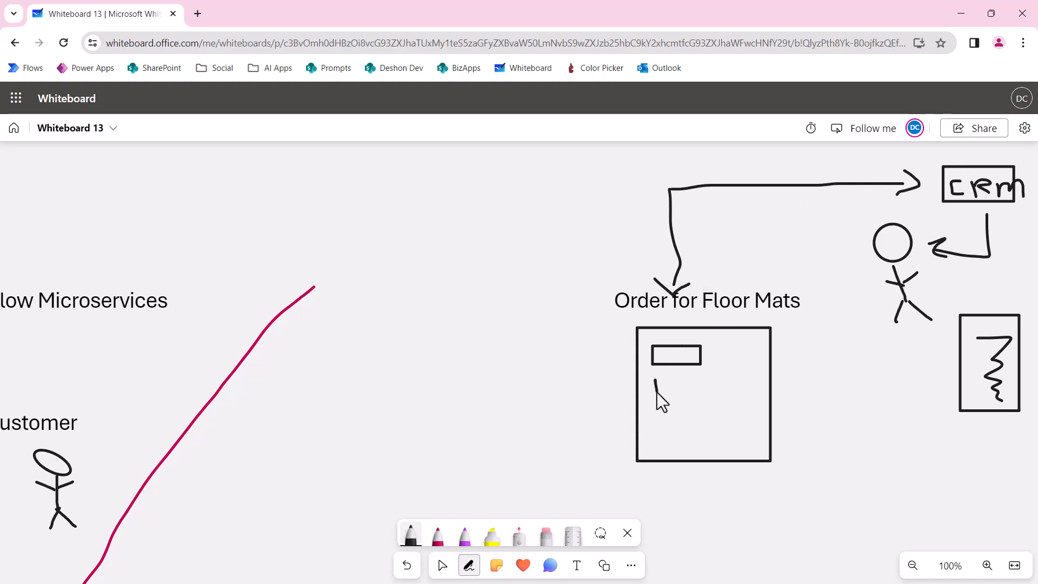
pyautogui.moveTo(652, 397); pyautogui.dragTo(714, 387)
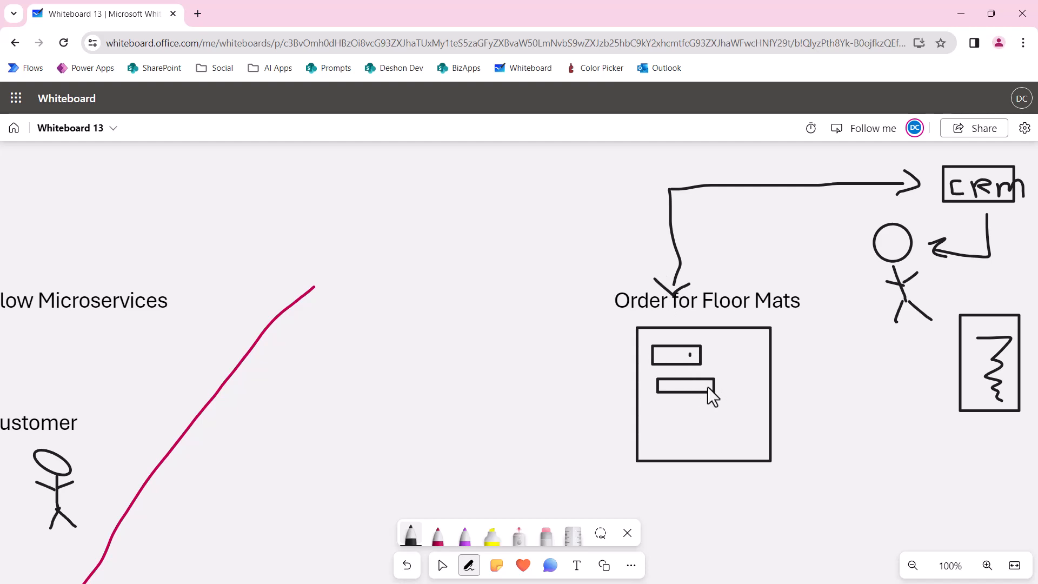
pyautogui.moveTo(655, 406); pyautogui.dragTo(748, 427)
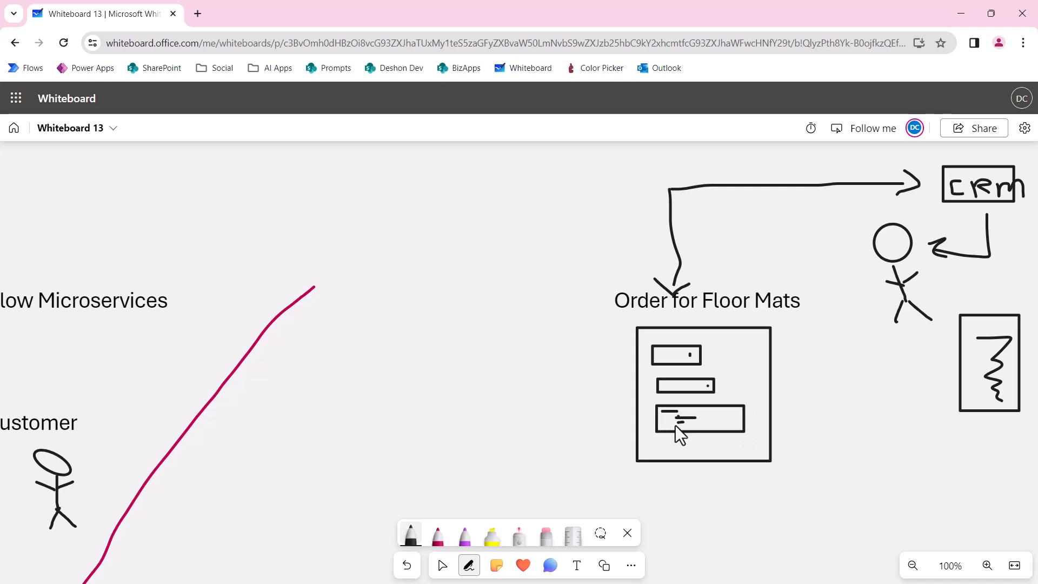
pyautogui.moveTo(742, 361)
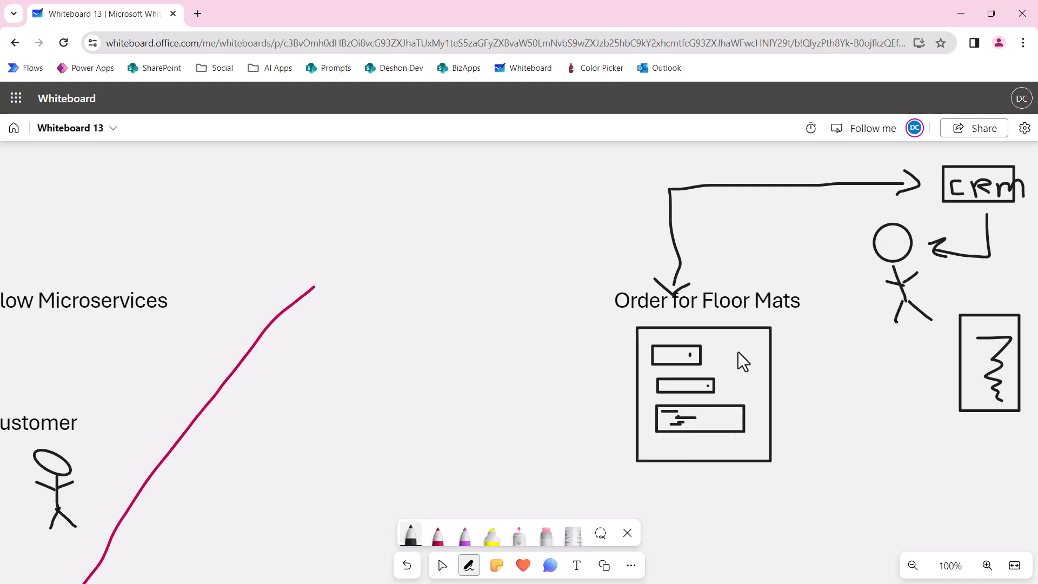
pyautogui.moveTo(729, 367); pyautogui.dragTo(761, 348)
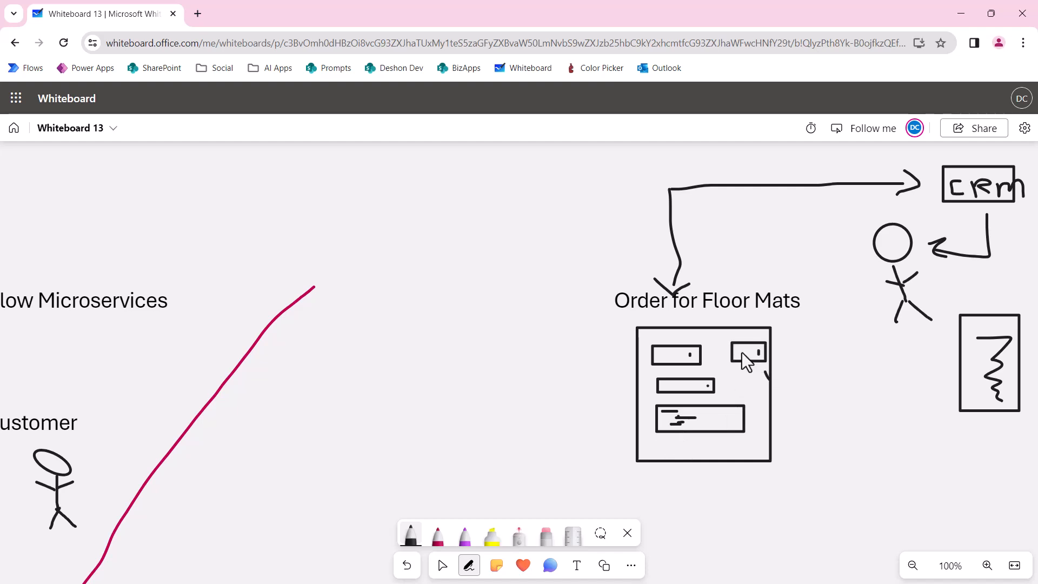
pyautogui.moveTo(741, 454)
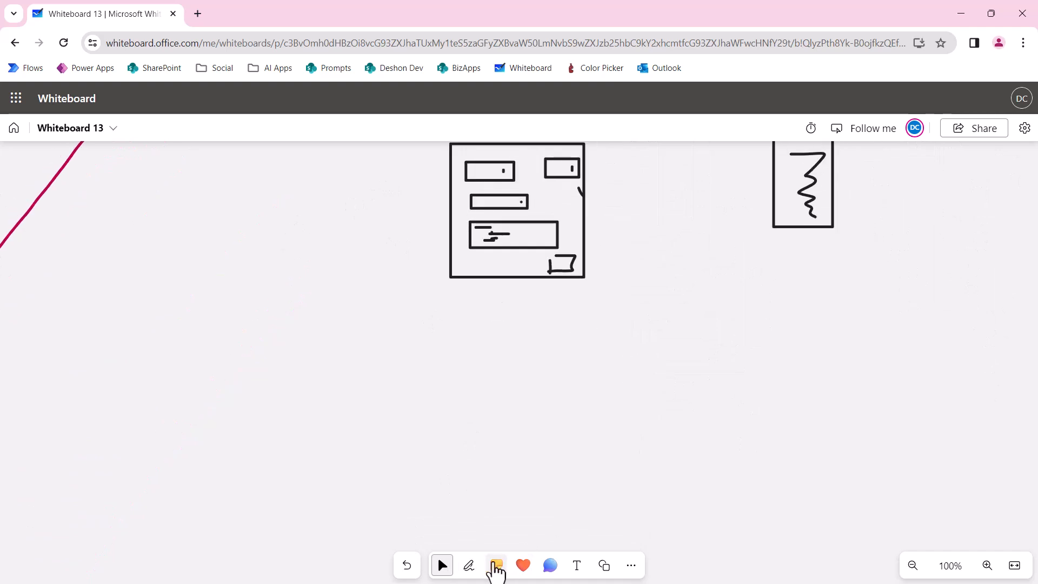
# Switch back to freehand inking with the purple pen
pyautogui.click(469, 565)
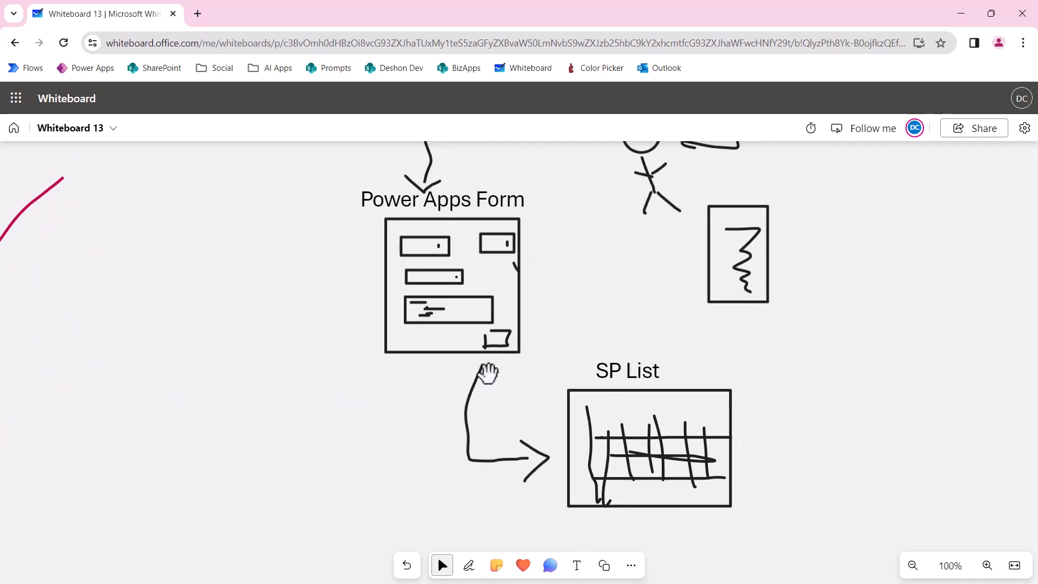
pyautogui.moveTo(778, 427)
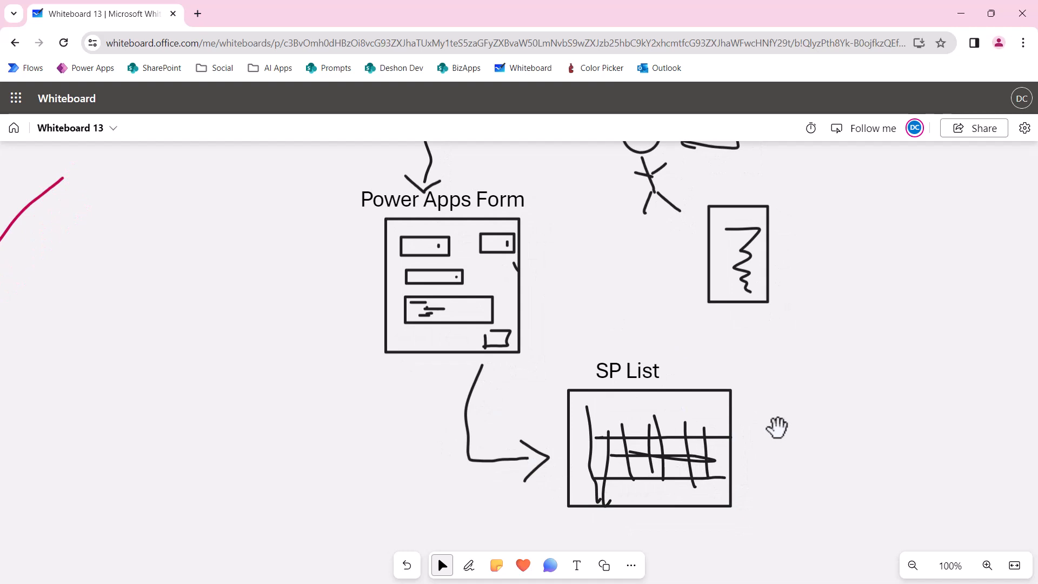
pyautogui.click(468, 564)
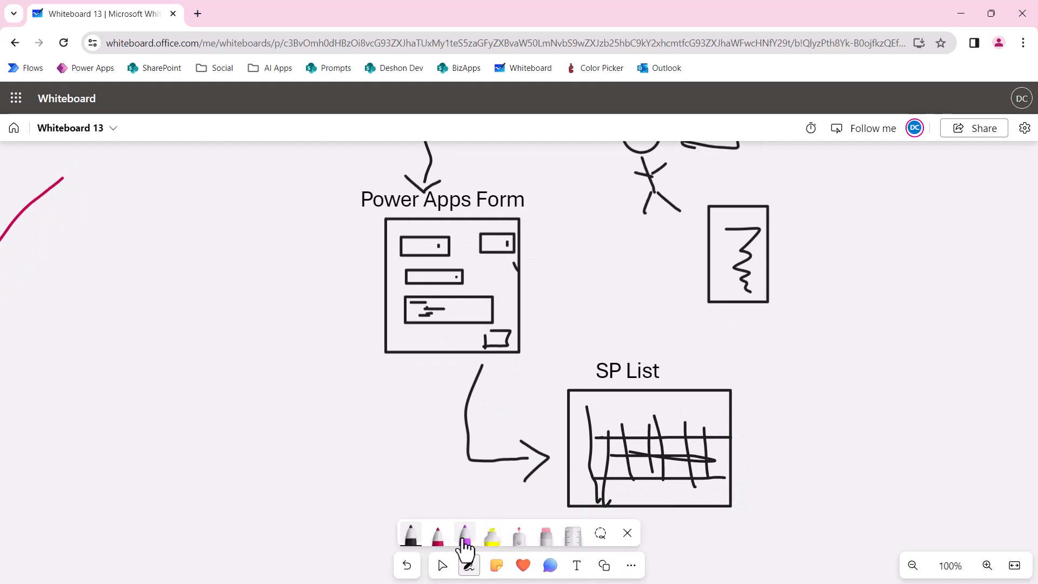
# Draw a purple arrow from SP List to a flow box, and a purple arrow from person to form
pyautogui.moveTo(741, 457); pyautogui.dragTo(972, 342)
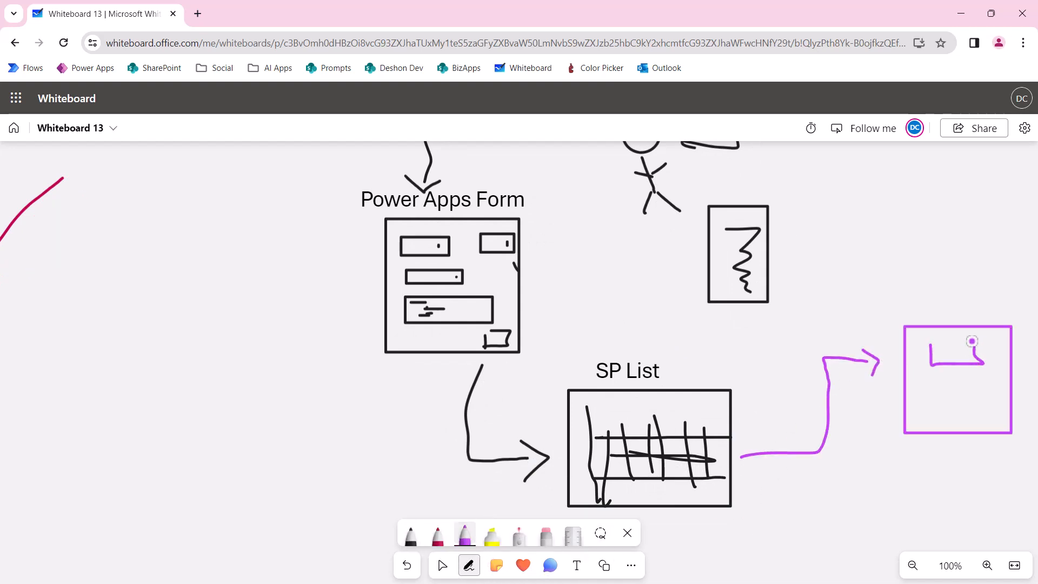
pyautogui.moveTo(940, 351); pyautogui.dragTo(973, 420)
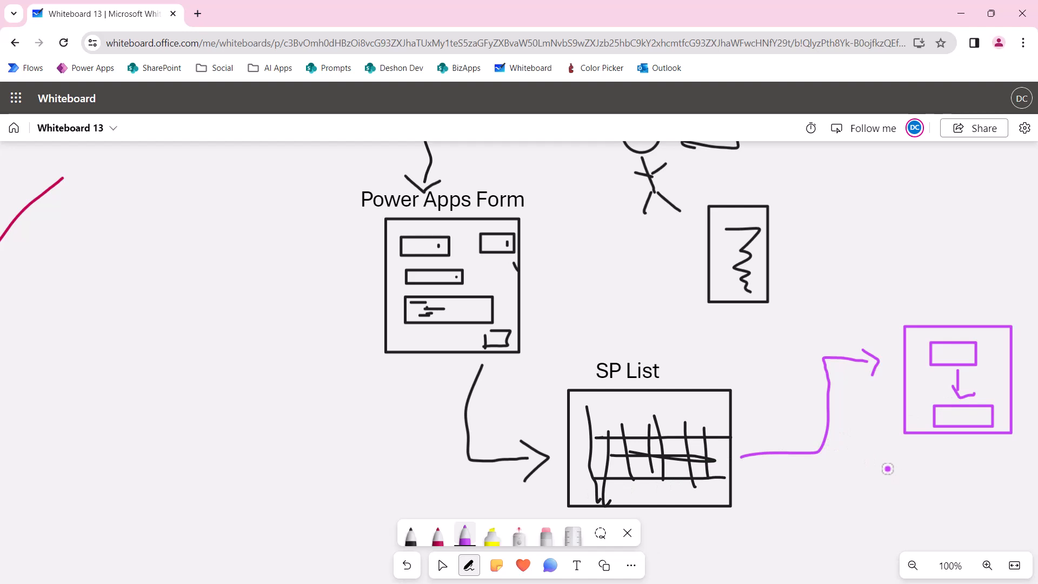
pyautogui.moveTo(855, 471)
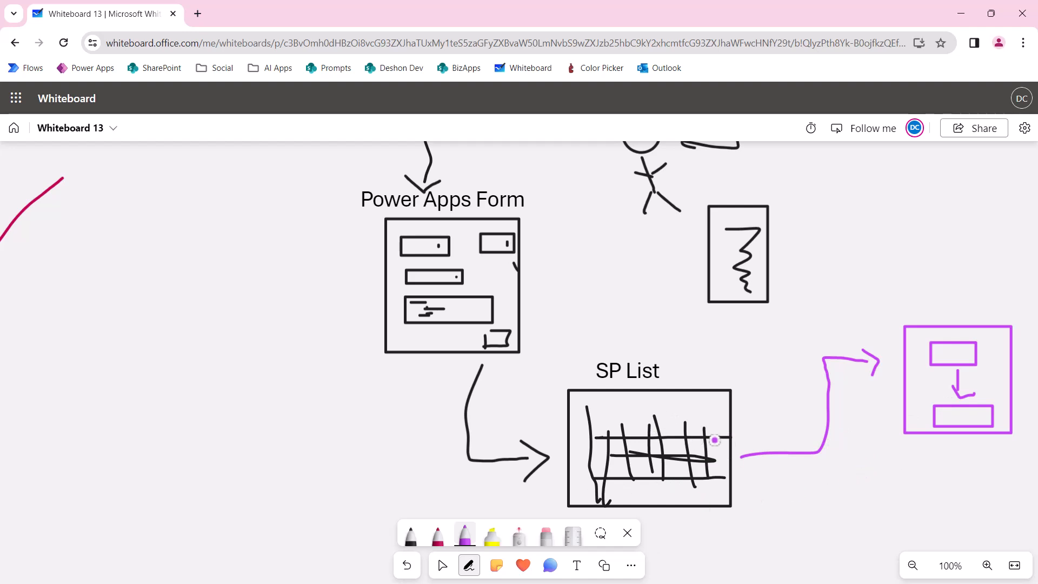
pyautogui.moveTo(614, 222)
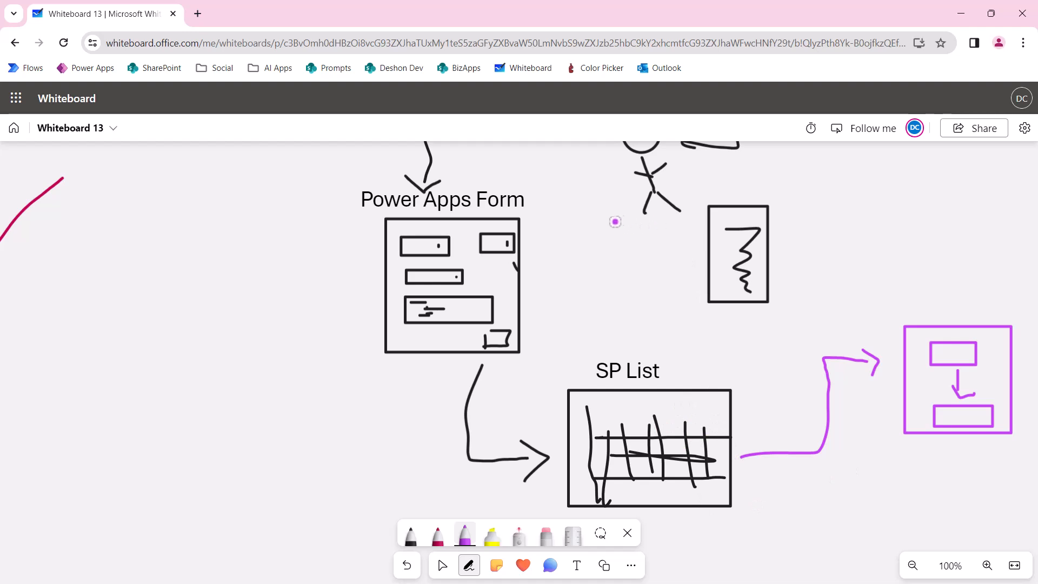
pyautogui.moveTo(615, 221); pyautogui.dragTo(530, 238)
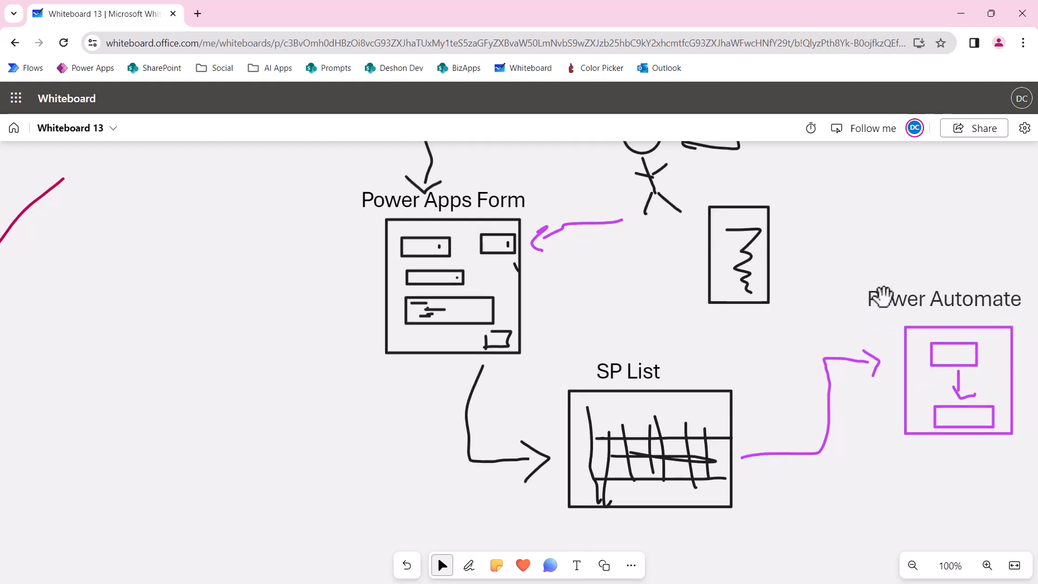
# Edit the status text beside Power Automate, inserting 'Approved' into the list
pyautogui.click(945, 298)
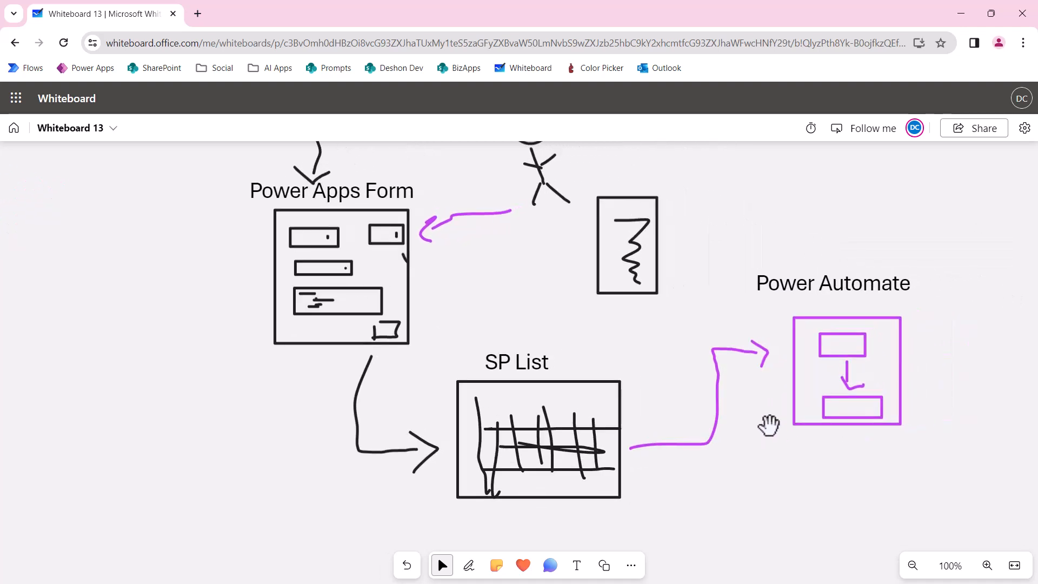
pyautogui.moveTo(876, 369)
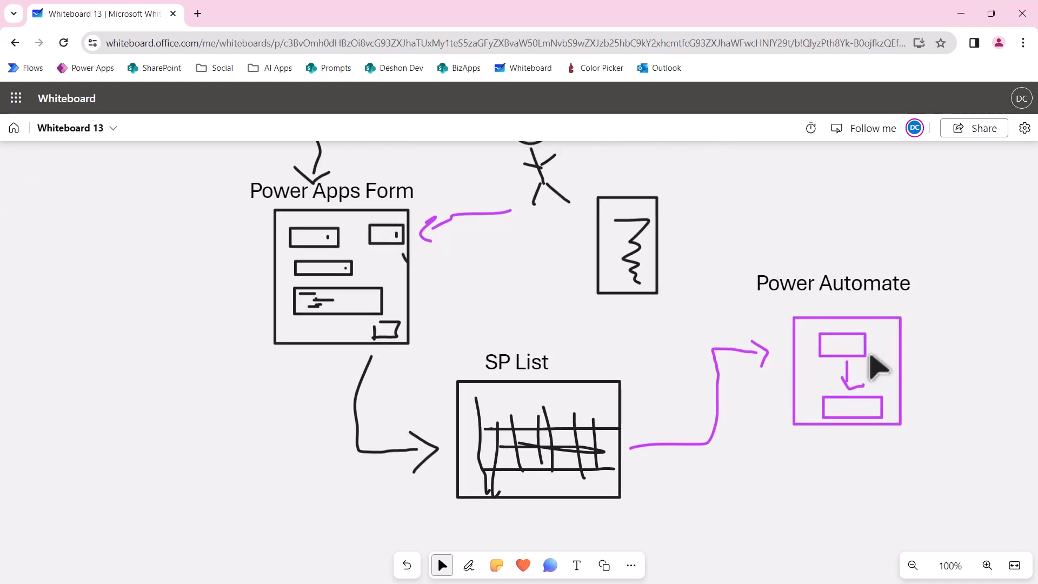
pyautogui.moveTo(733, 434)
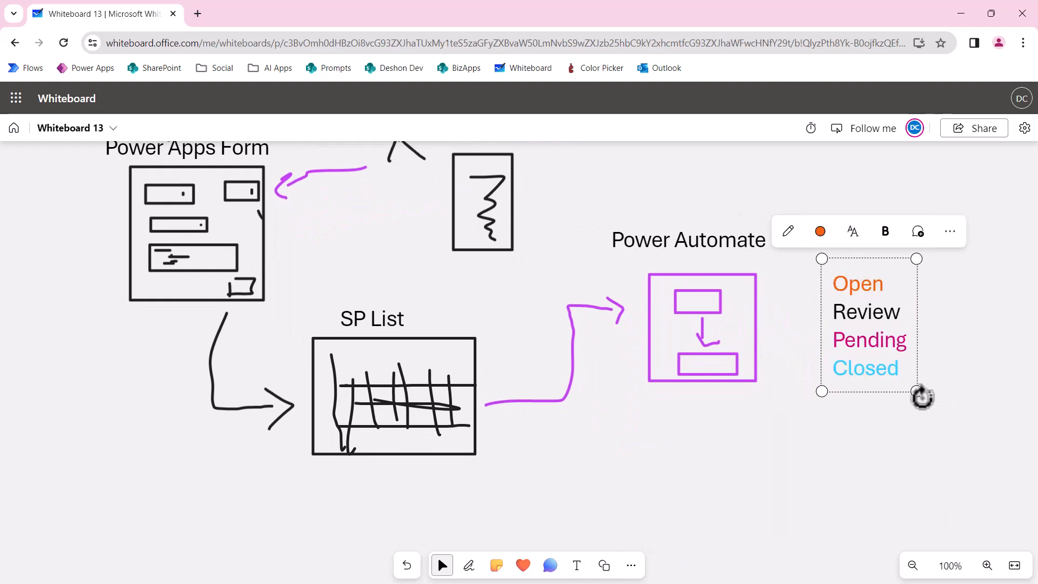
pyautogui.write('Approved')
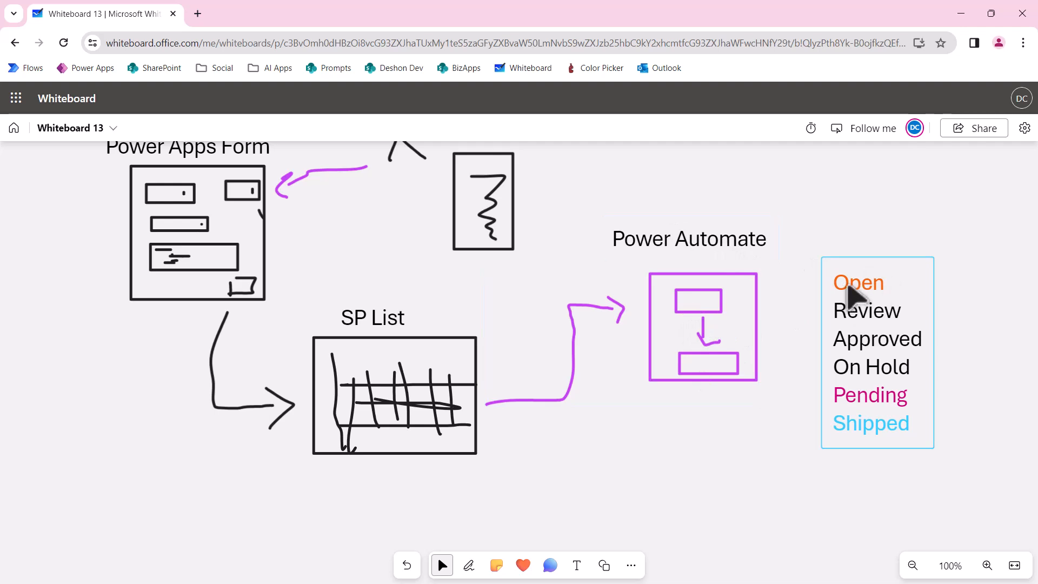
pyautogui.moveTo(755, 394)
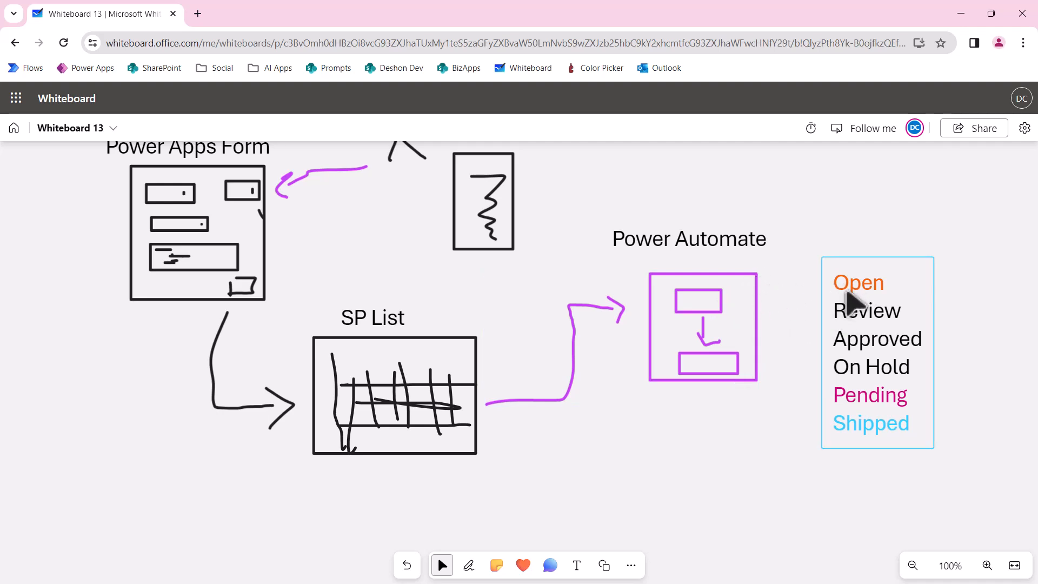
pyautogui.moveTo(857, 315)
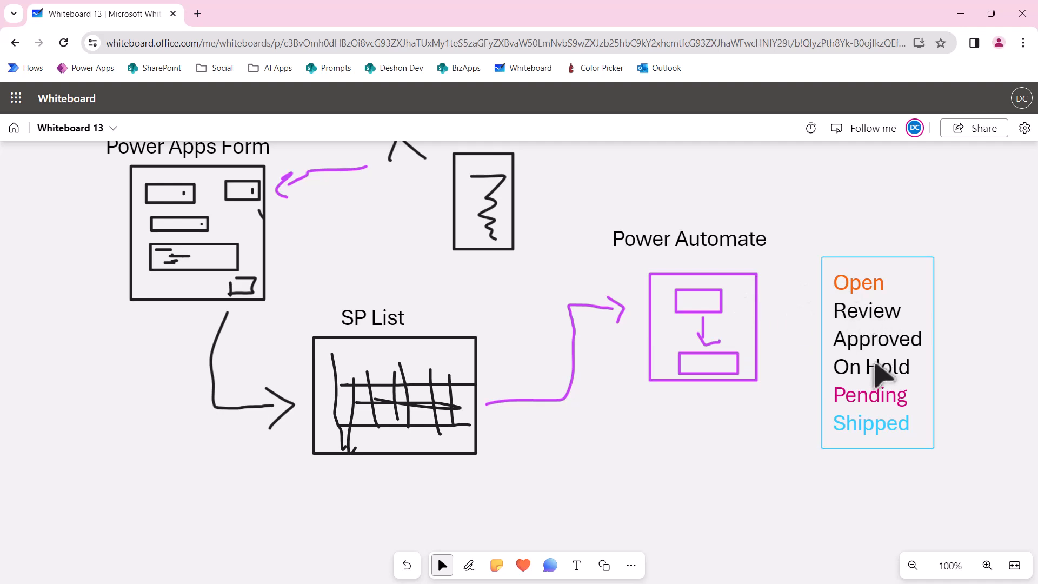
pyautogui.moveTo(881, 391)
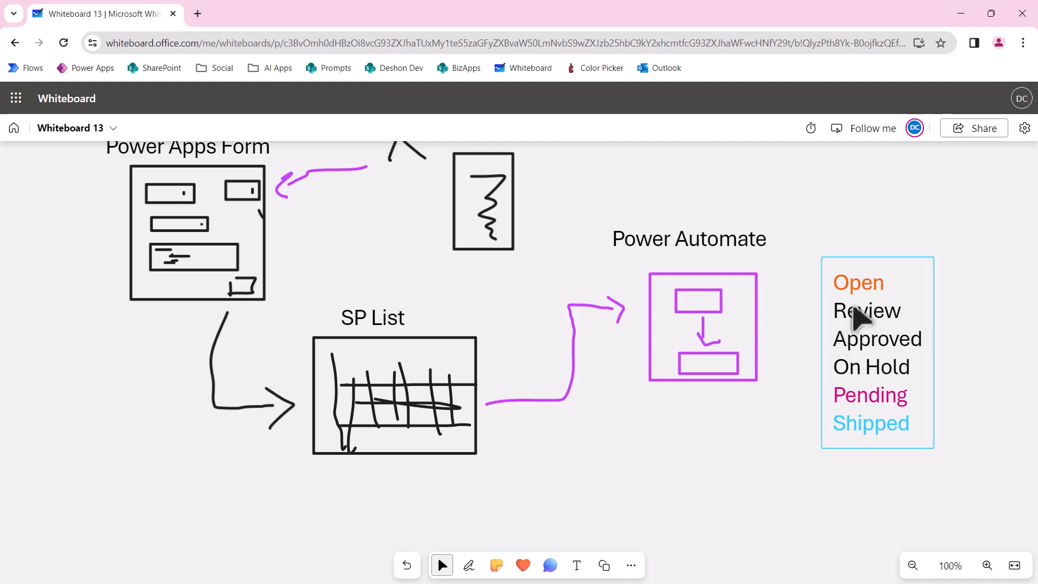
pyautogui.moveTo(861, 366)
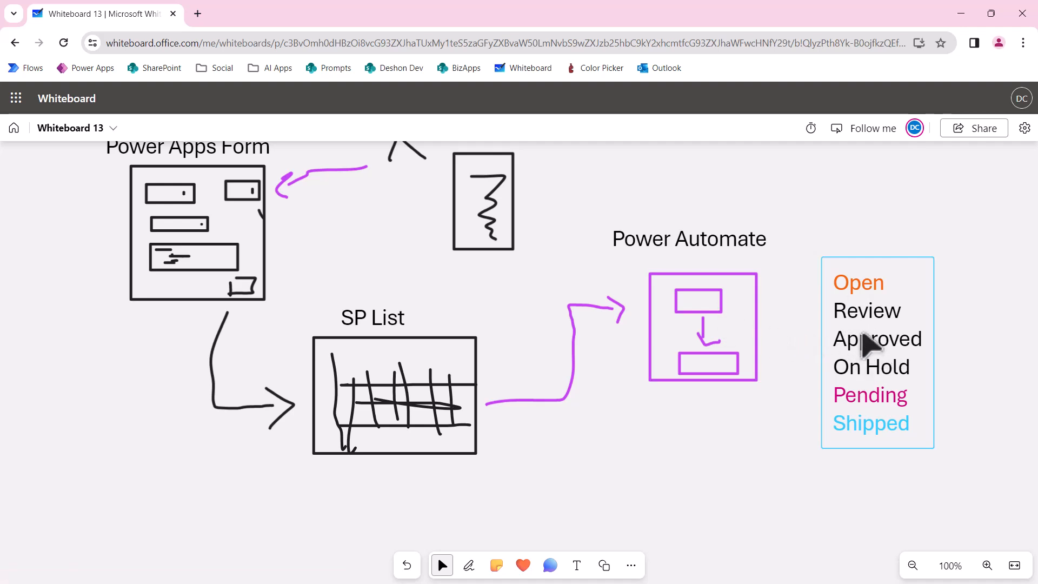
pyautogui.moveTo(881, 414)
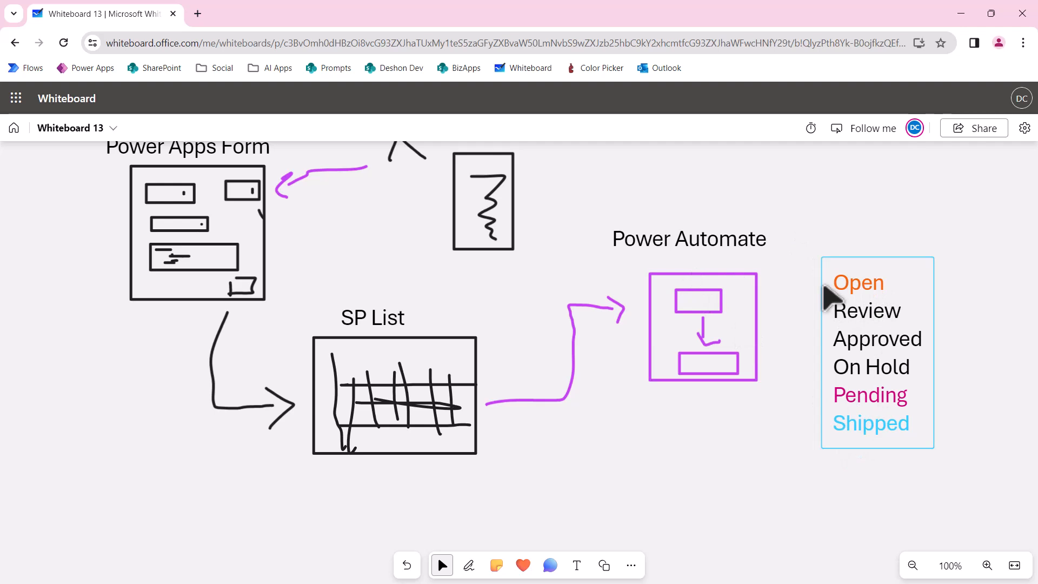
pyautogui.moveTo(900, 442)
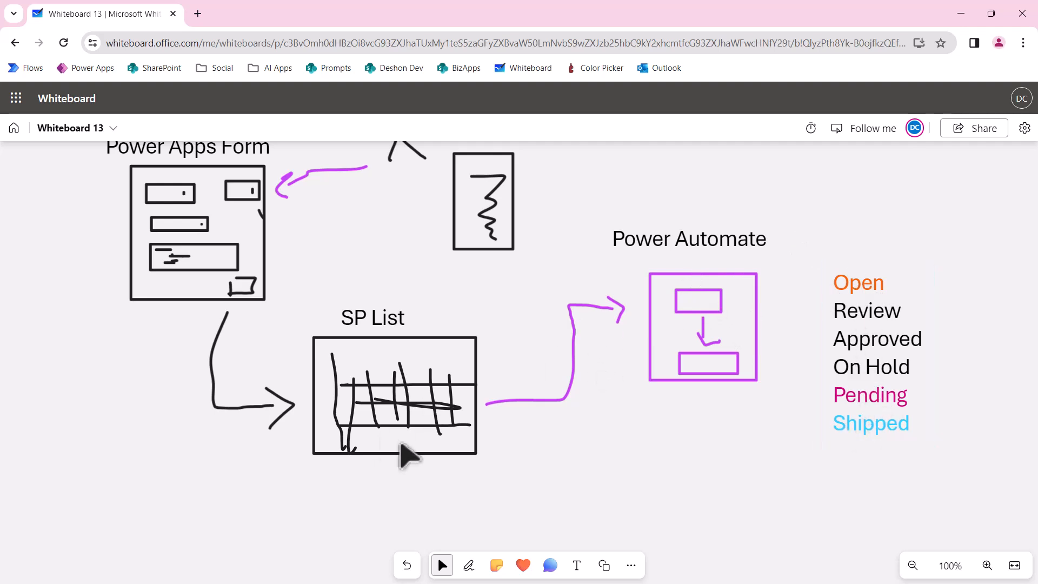
pyautogui.moveTo(467, 390)
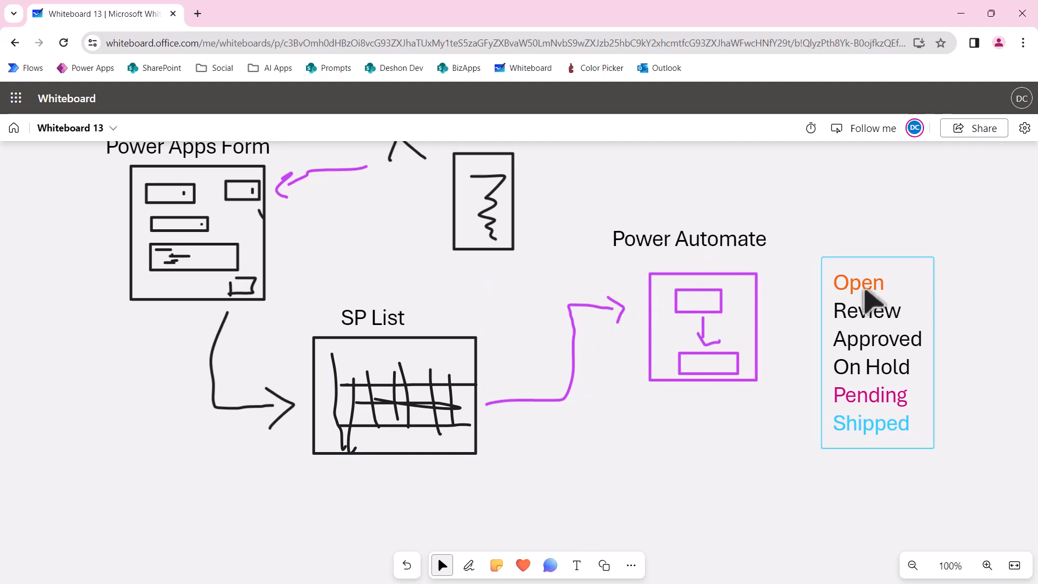
pyautogui.moveTo(884, 389)
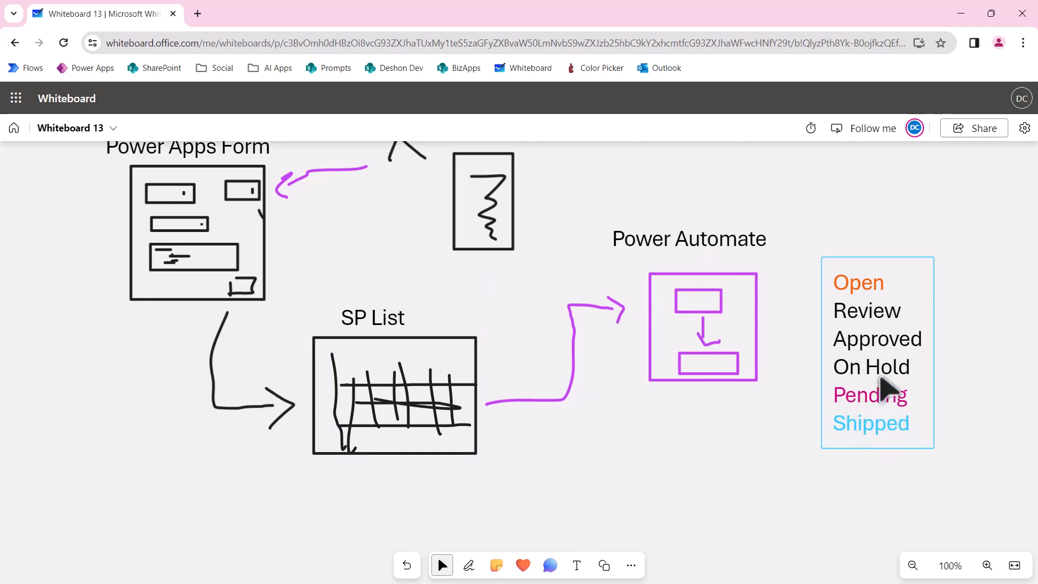
pyautogui.moveTo(826, 315)
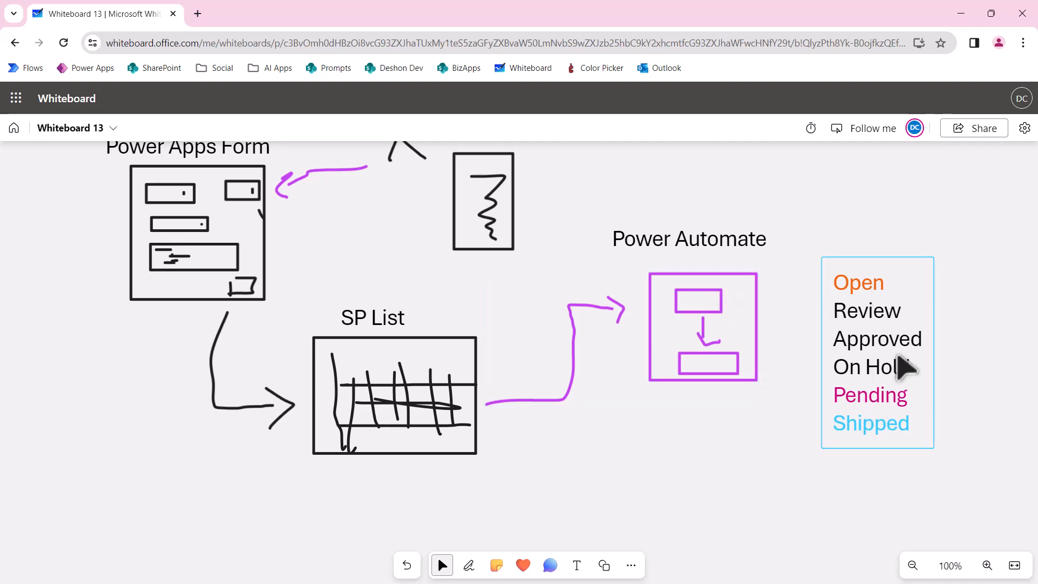
pyautogui.moveTo(876, 407)
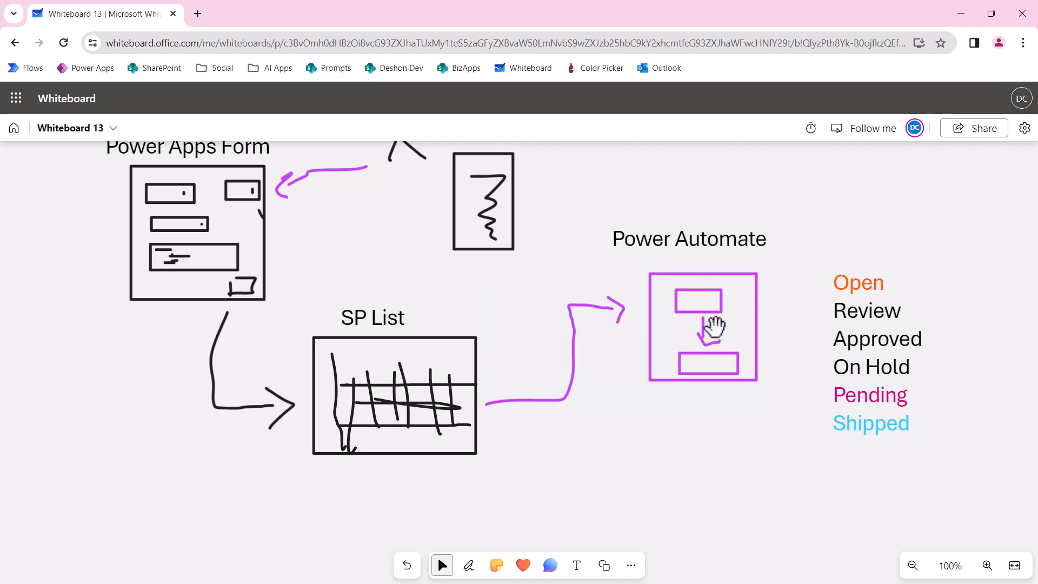
pyautogui.moveTo(864, 321)
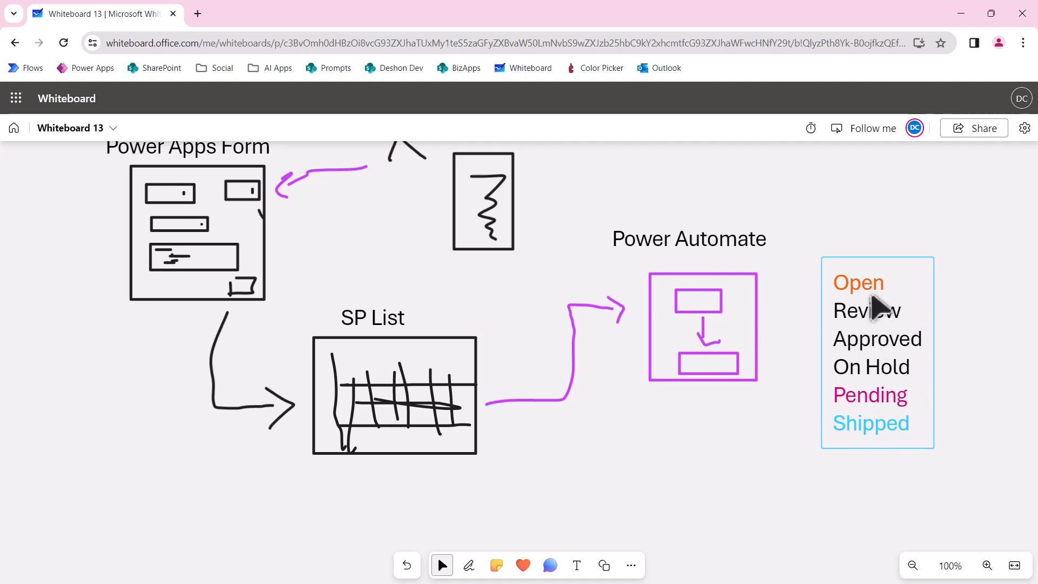
pyautogui.moveTo(880, 341)
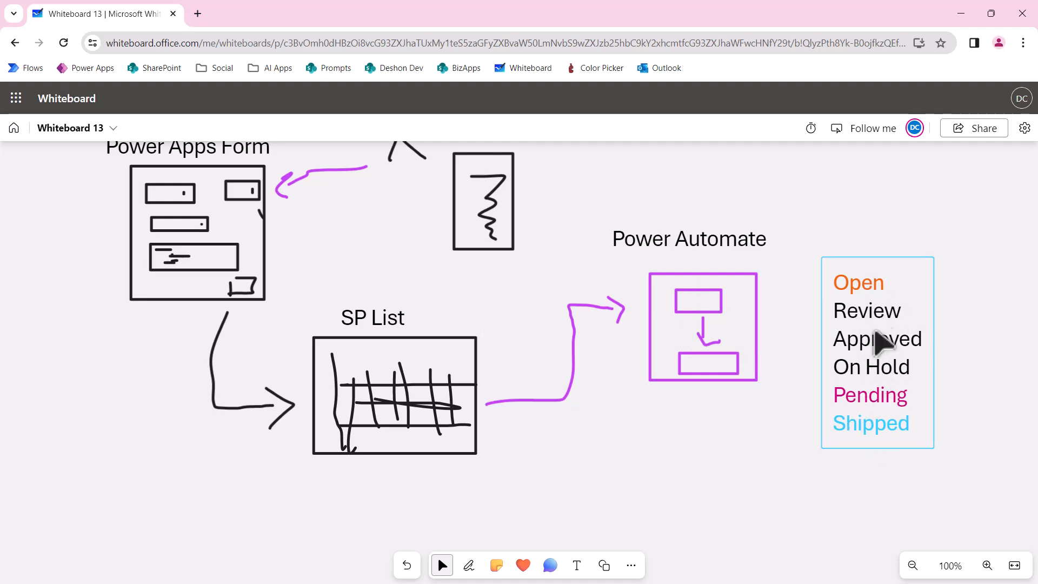
pyautogui.moveTo(876, 374)
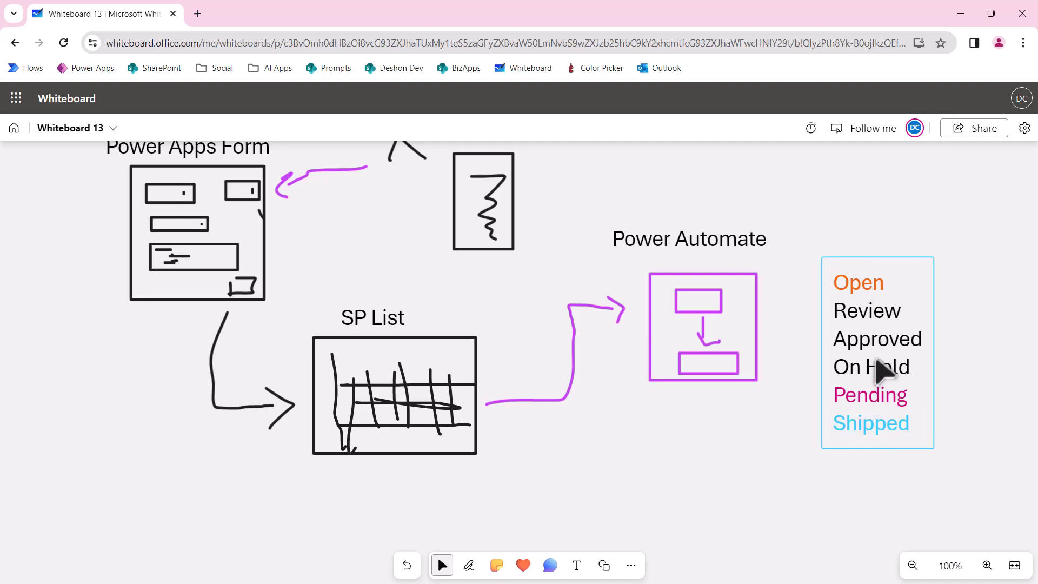
pyautogui.moveTo(874, 377)
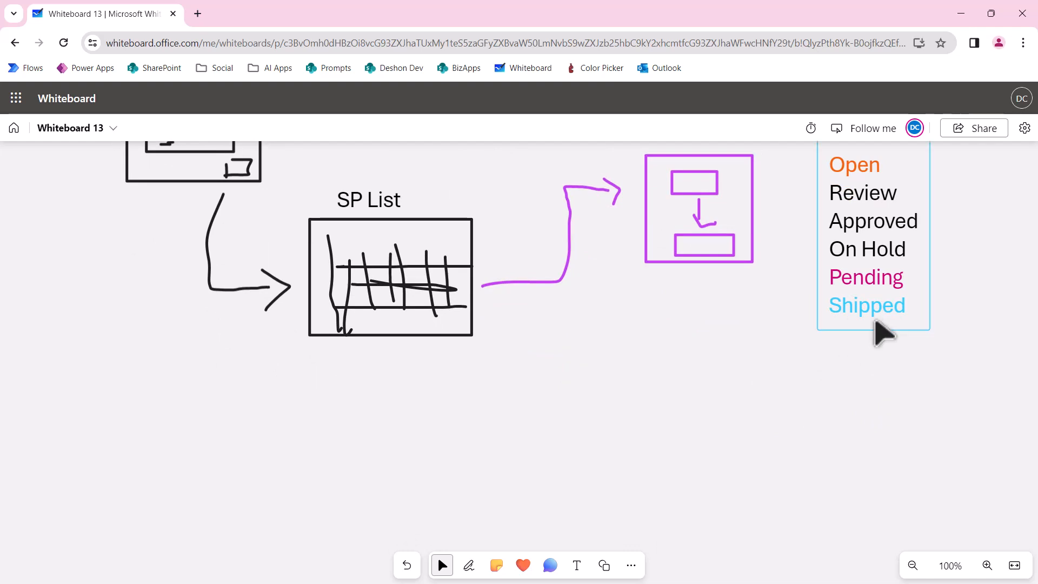
pyautogui.moveTo(896, 324)
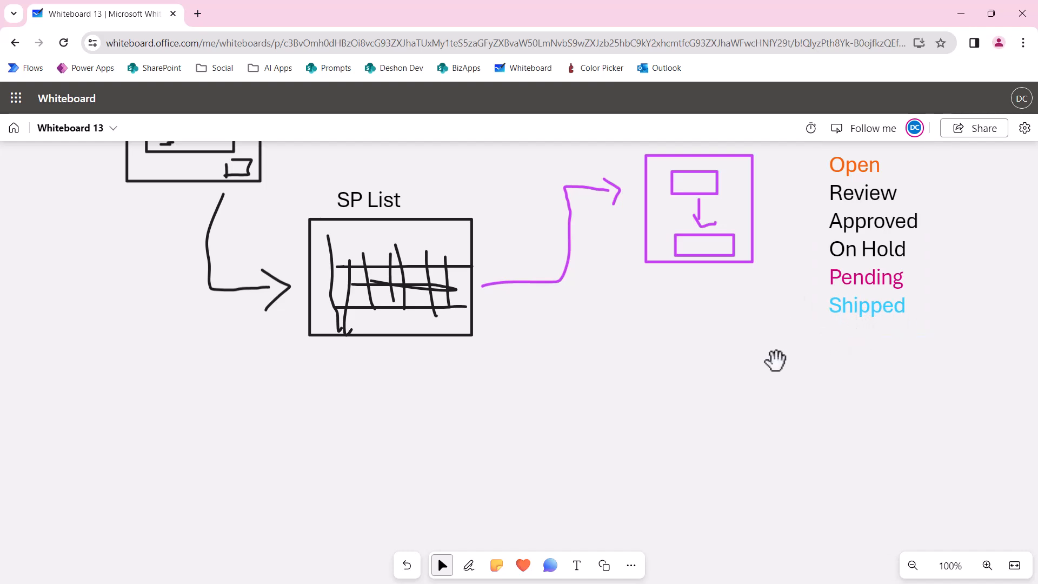
pyautogui.moveTo(775, 360); pyautogui.dragTo(268, 405)
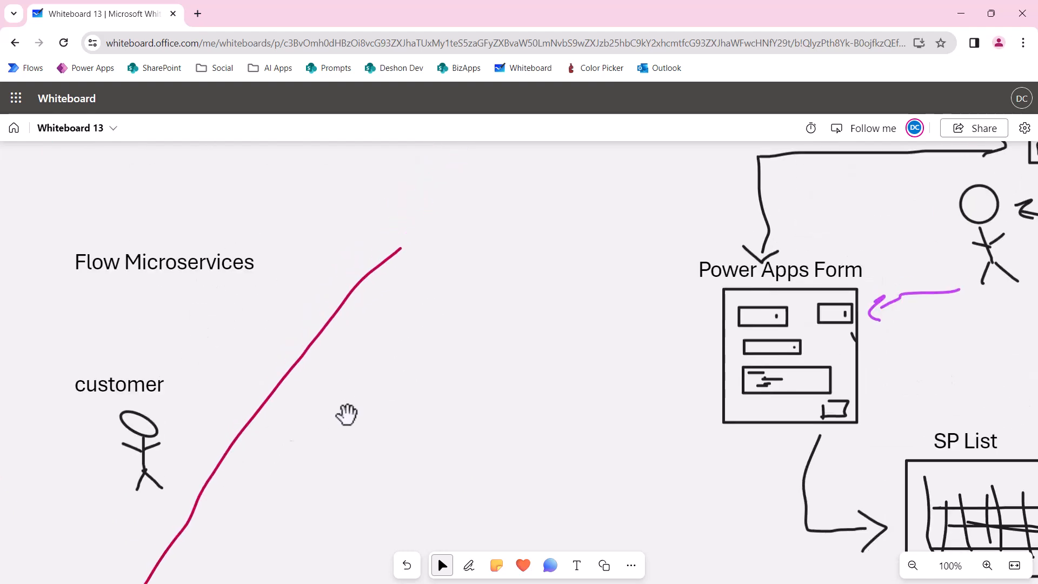
pyautogui.moveTo(348, 415); pyautogui.dragTo(481, 404)
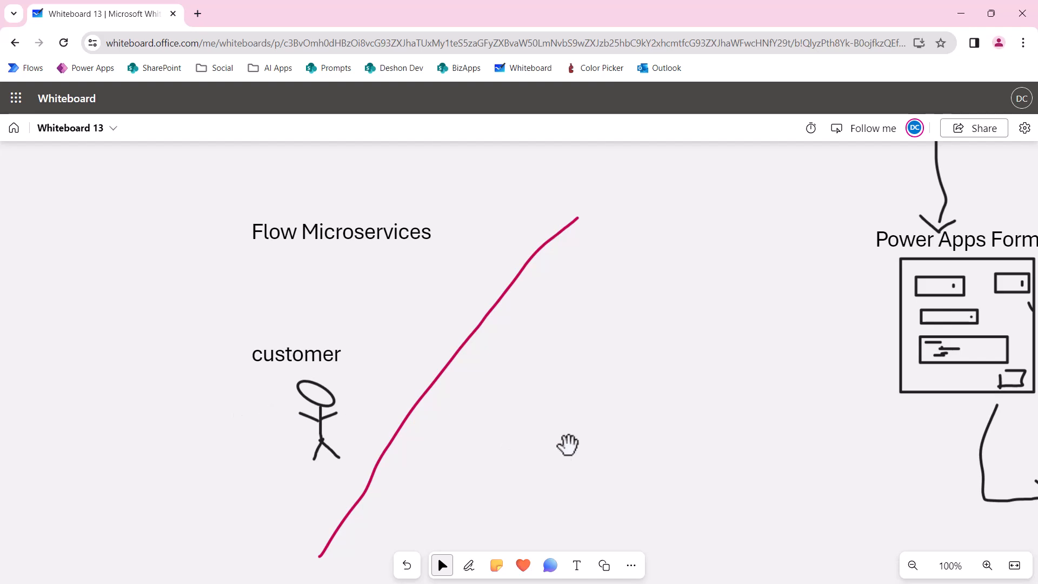
pyautogui.moveTo(598, 419)
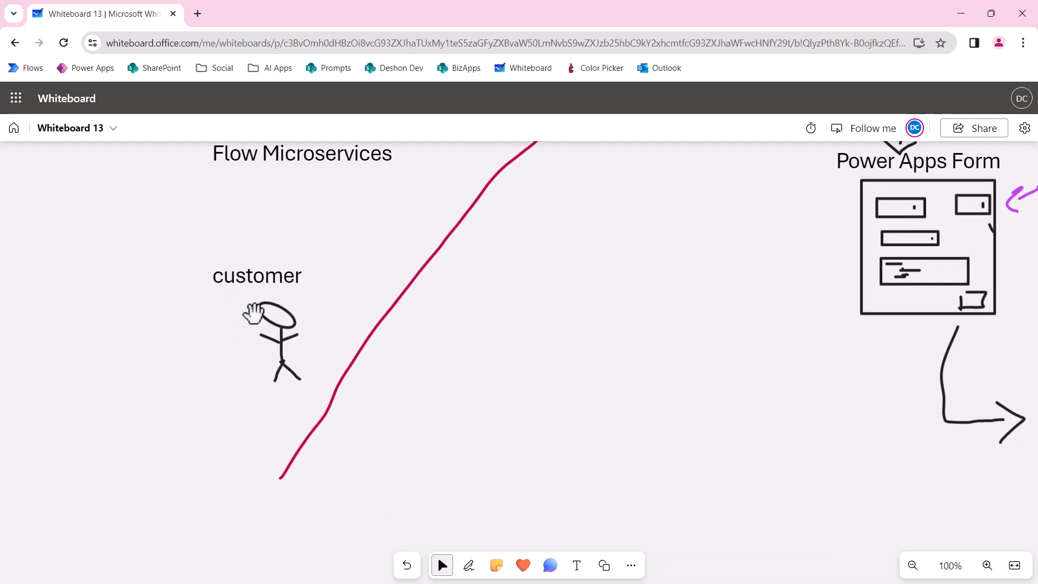
pyautogui.click(272, 318)
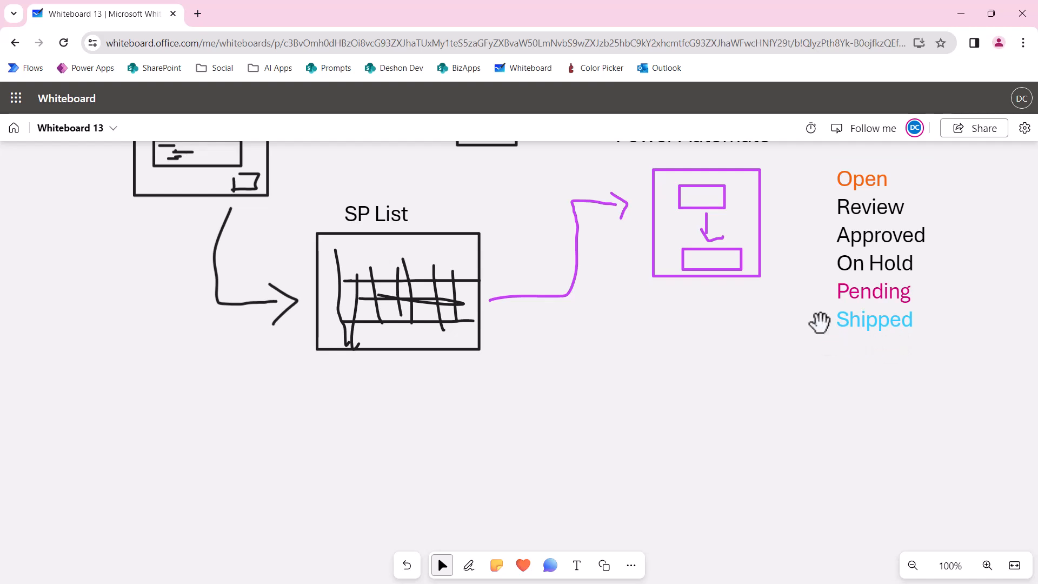
pyautogui.moveTo(463, 572)
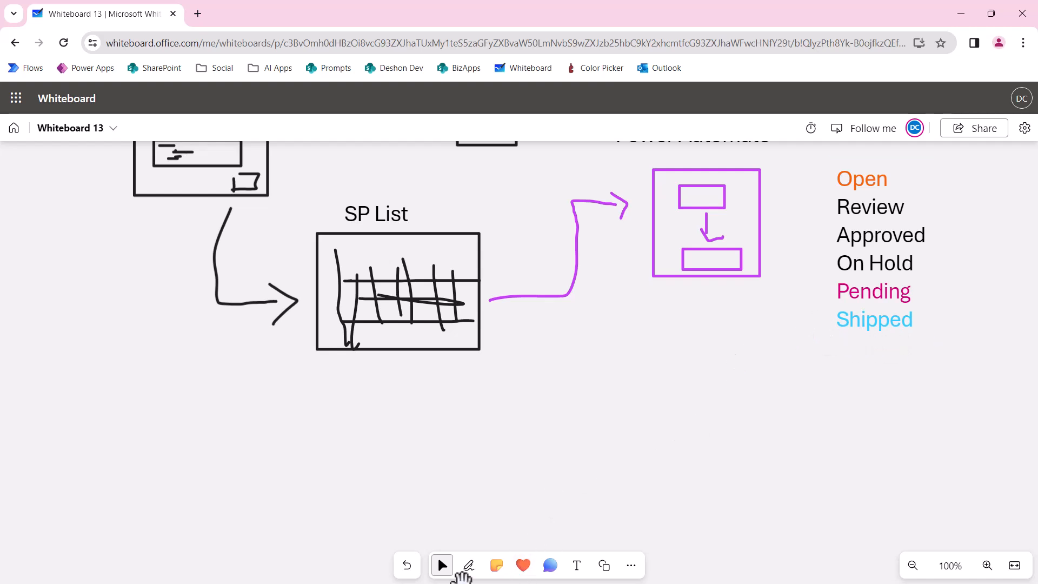
# Ink a purple header bar inside the Send Branded Email box
pyautogui.click(468, 564)
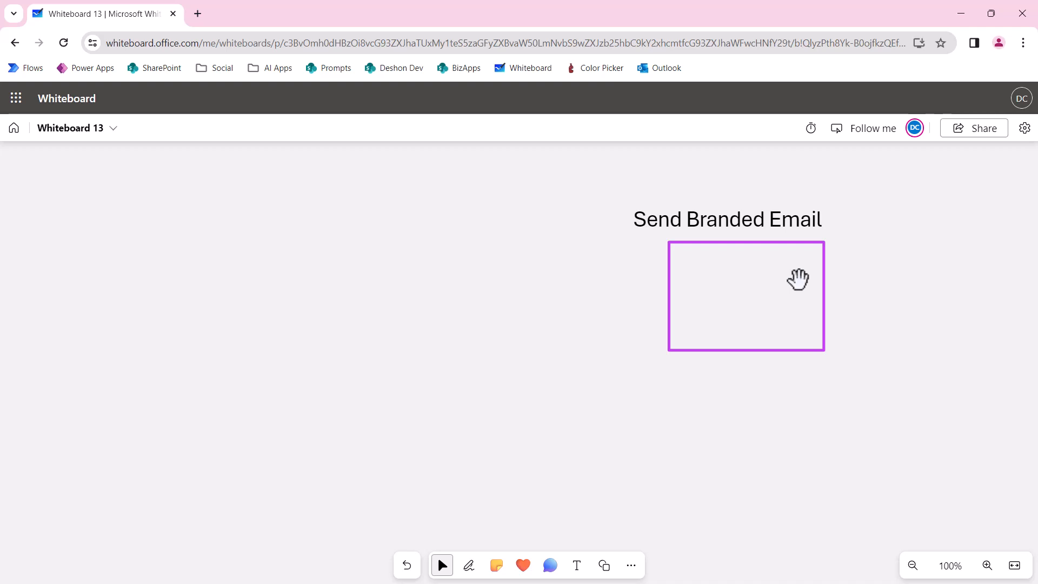
pyautogui.moveTo(761, 353)
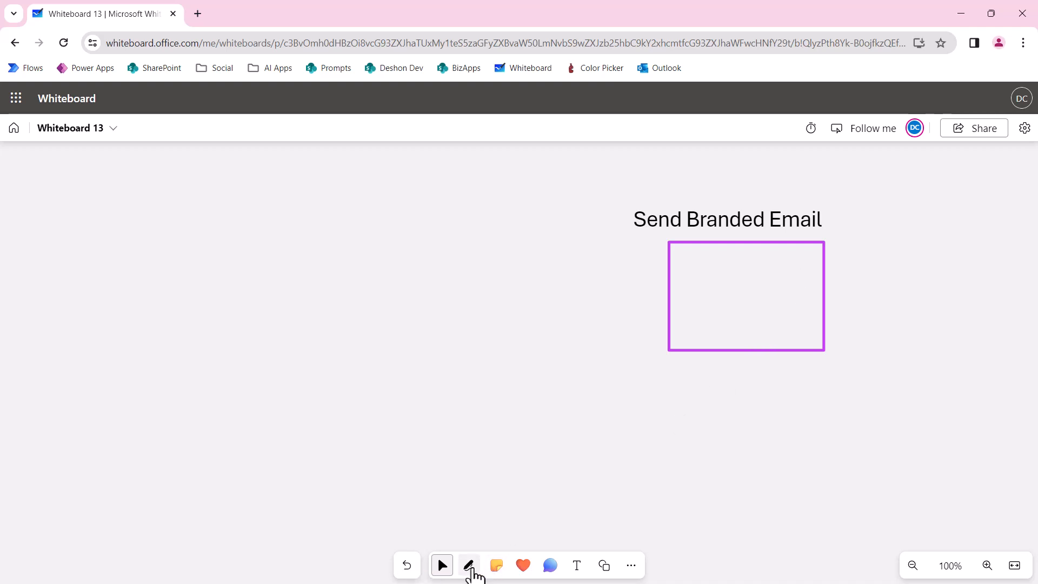
pyautogui.click(469, 565)
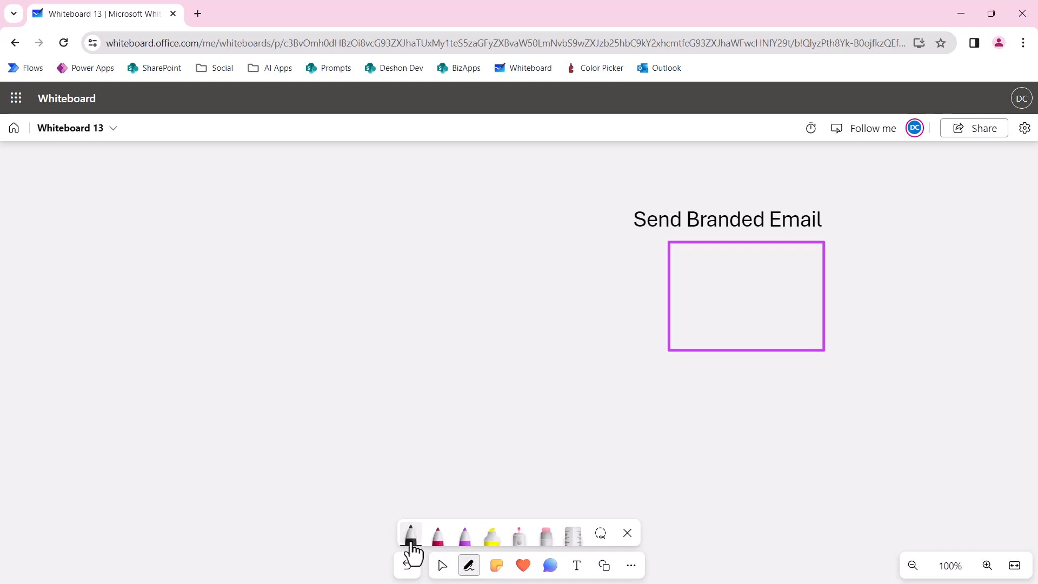
pyautogui.moveTo(409, 534)
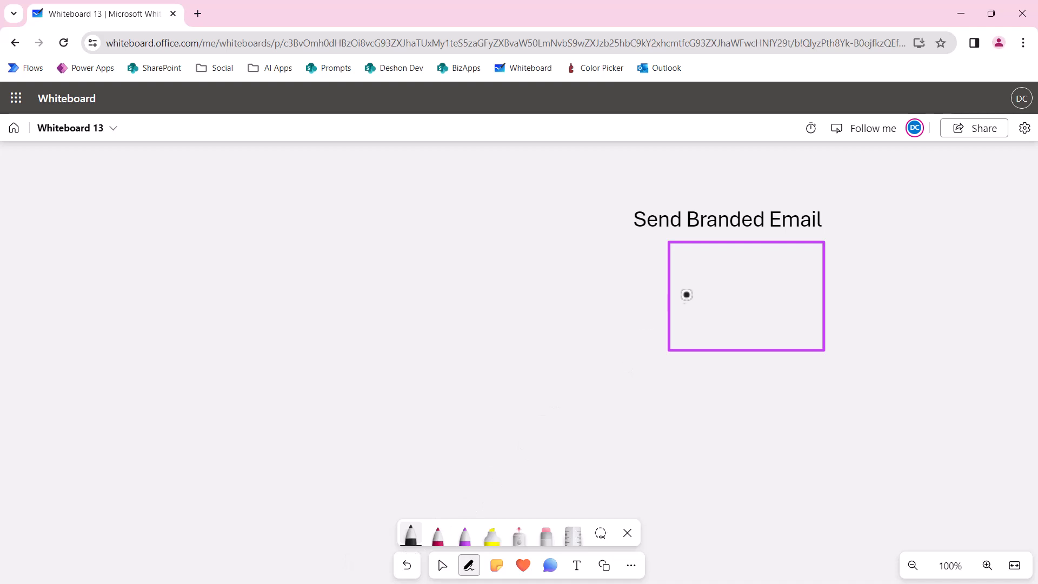
pyautogui.moveTo(687, 278); pyautogui.dragTo(731, 253)
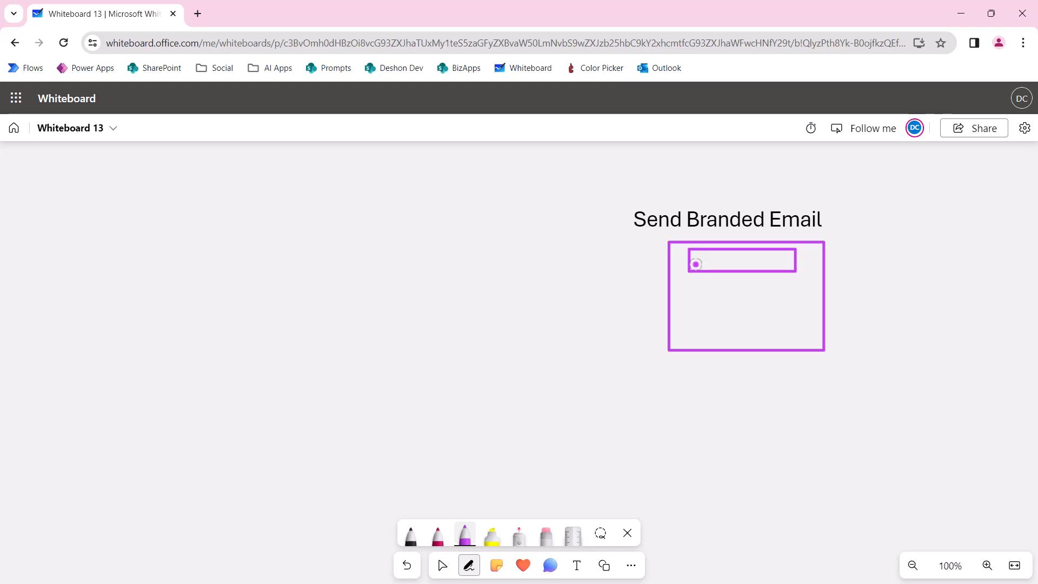
pyautogui.moveTo(549, 269)
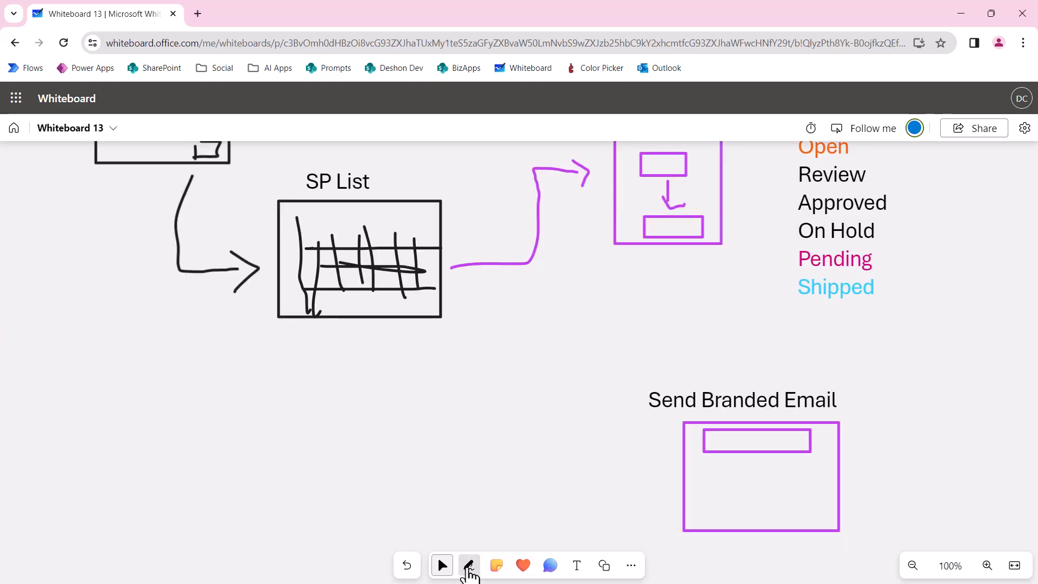
pyautogui.click(469, 564)
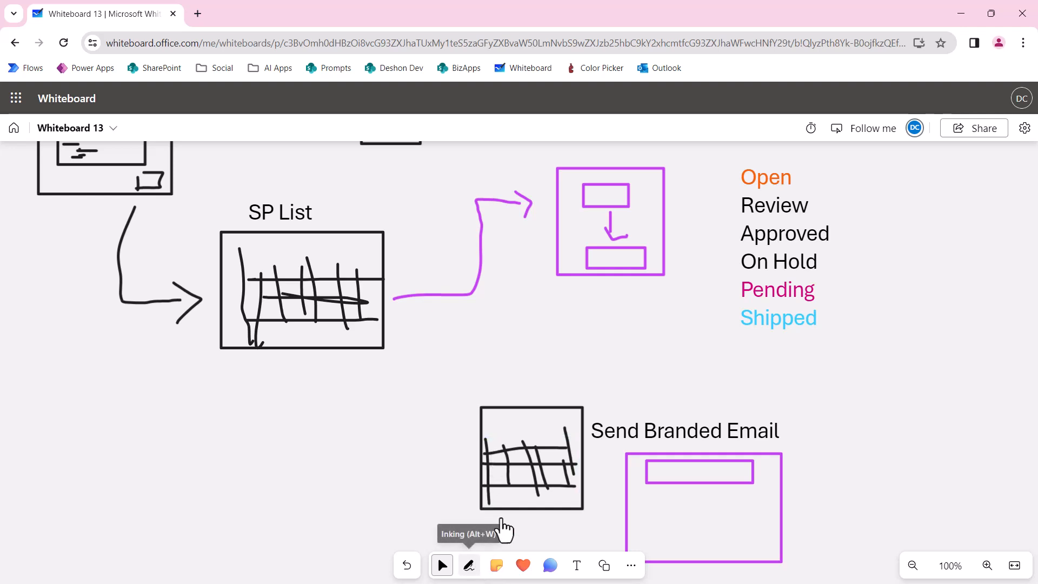
# Draw black arrows from Power Automate to the grid and from the grid to Send Branded Email
pyautogui.click(467, 564)
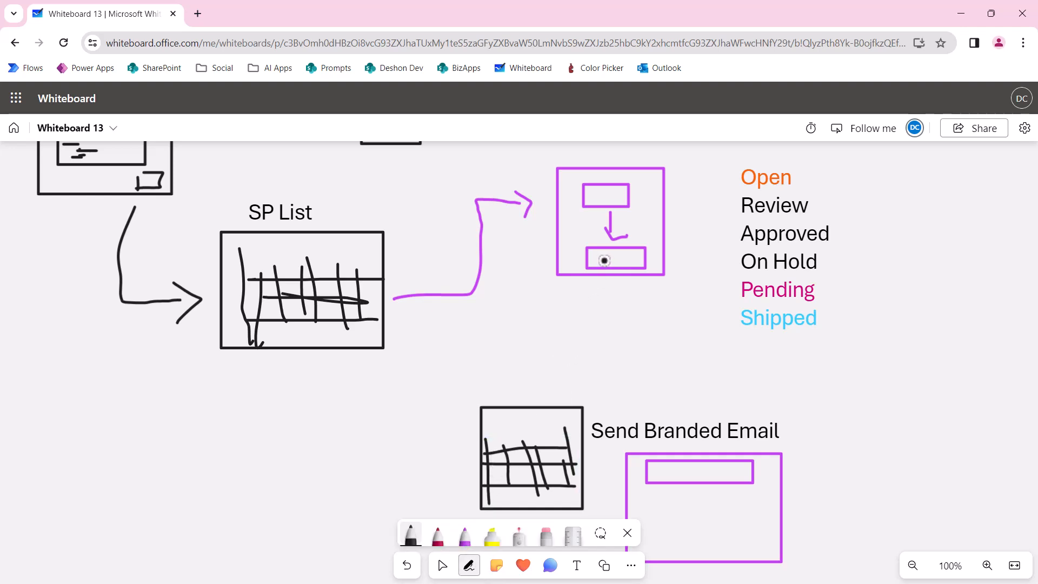
pyautogui.moveTo(603, 261); pyautogui.dragTo(516, 392)
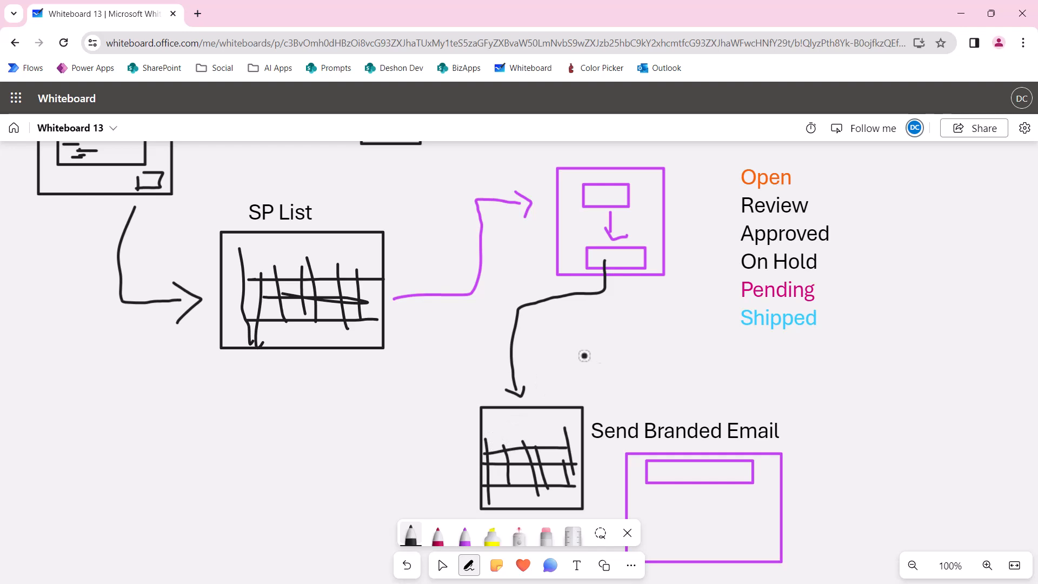
pyautogui.moveTo(487, 432)
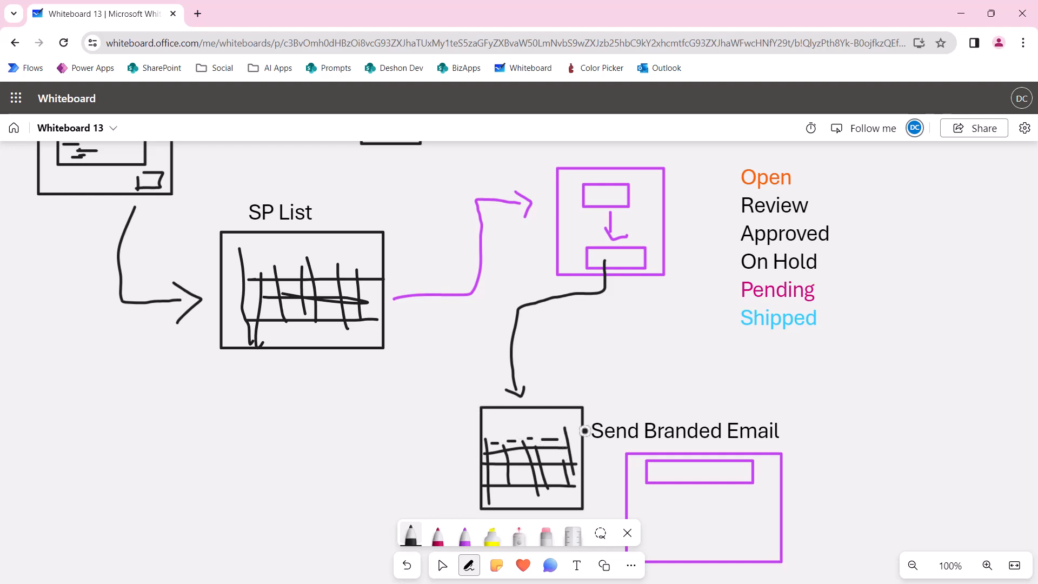
pyautogui.moveTo(584, 430); pyautogui.dragTo(701, 420)
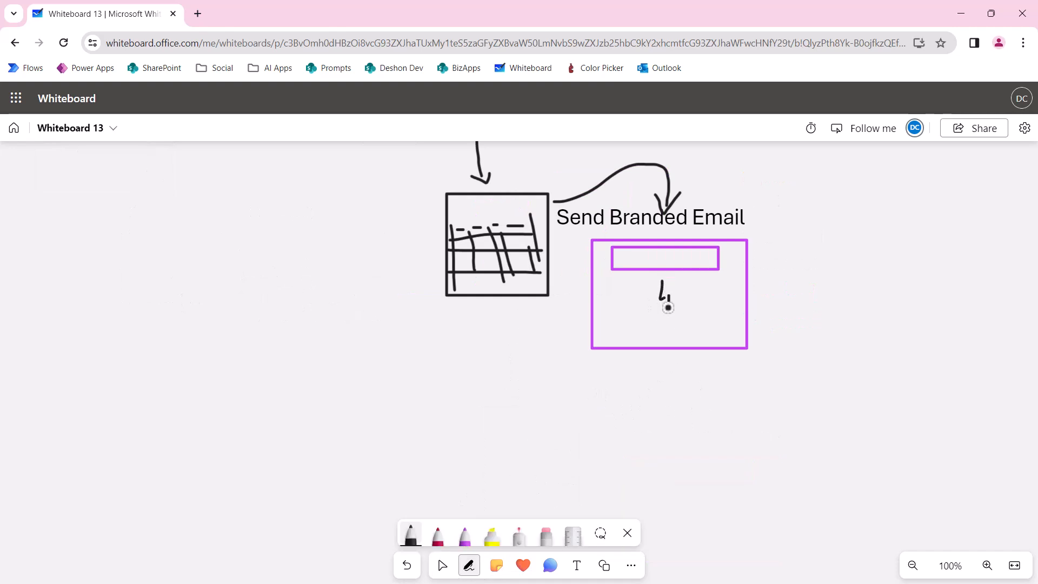
# Sketch small stacked blocks inside Send Branded Email and a long line from the left into it
pyautogui.moveTo(665, 306); pyautogui.dragTo(699, 301)
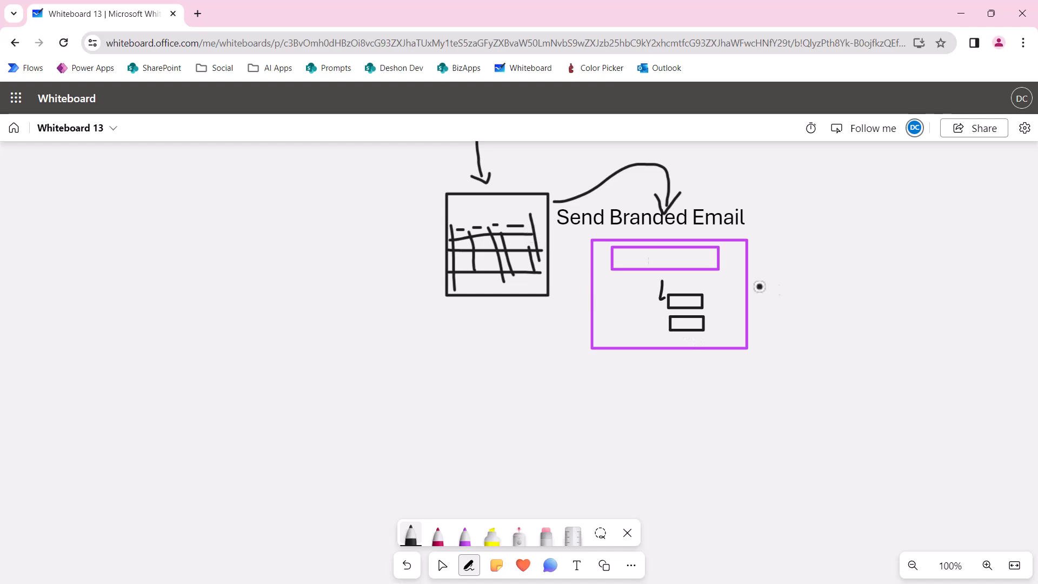
pyautogui.moveTo(689, 337)
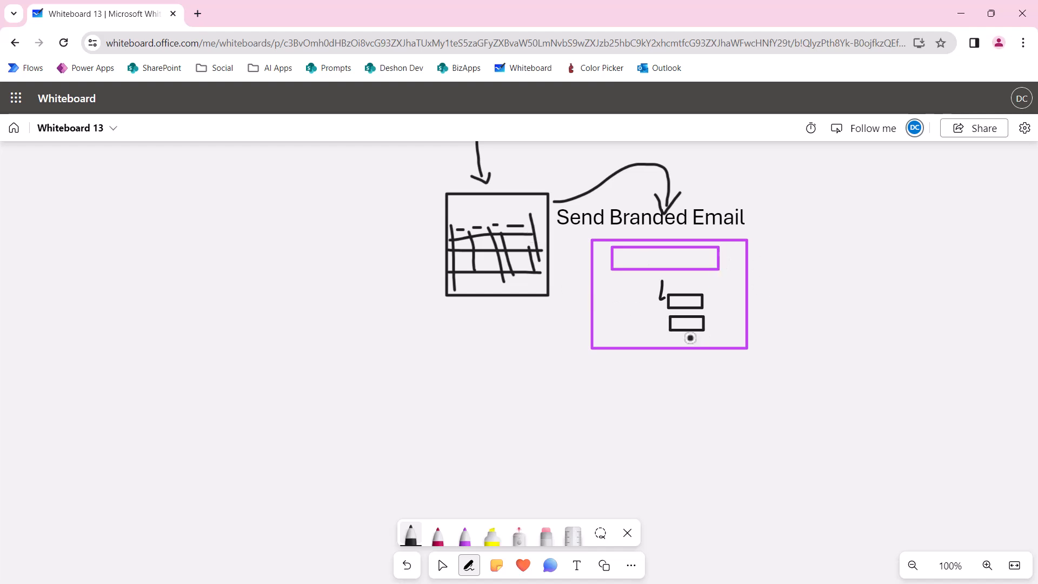
pyautogui.moveTo(691, 339); pyautogui.dragTo(191, 396)
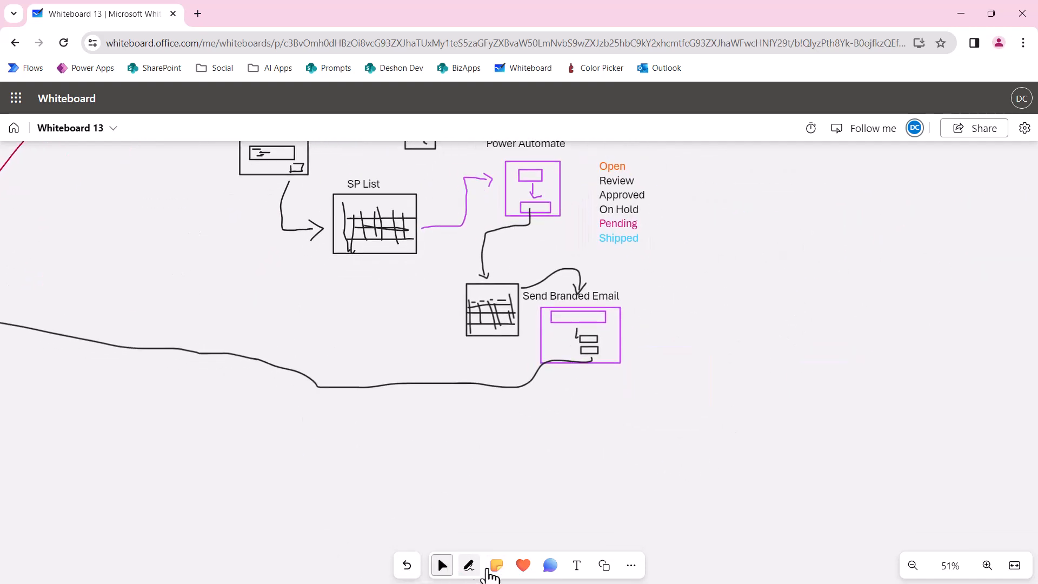
# Circle Send Branded Email in magenta and place the 'Email Templates' label to its right
pyautogui.click(468, 565)
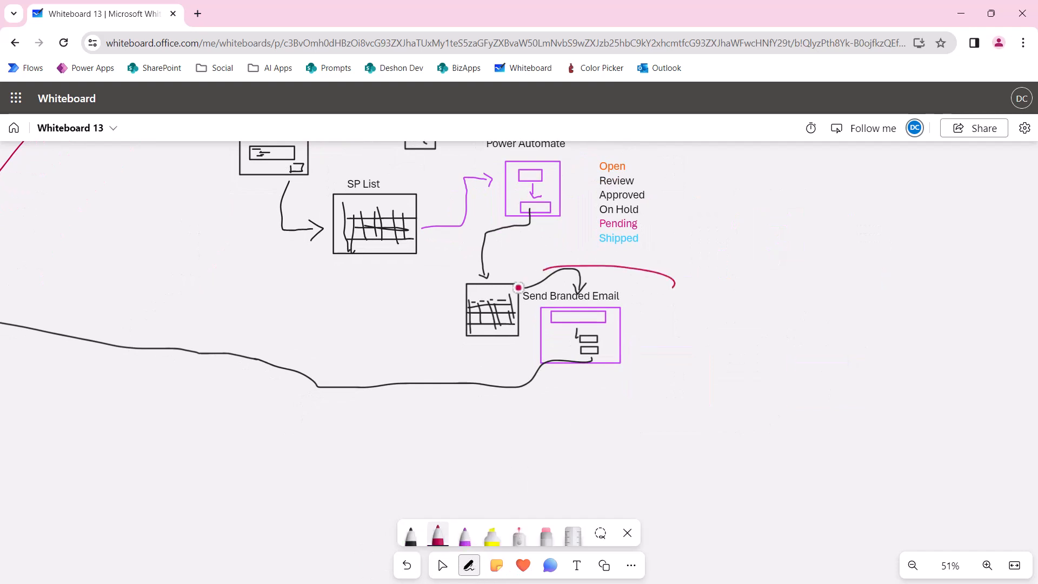
pyautogui.moveTo(519, 286); pyautogui.dragTo(686, 439)
pyautogui.write('Email Templates')
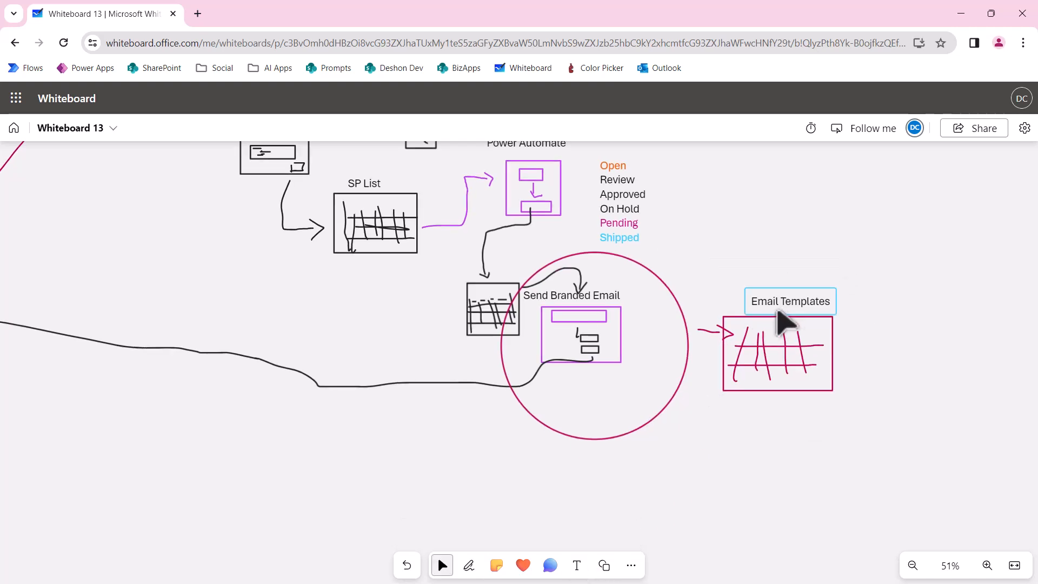
pyautogui.click(790, 301)
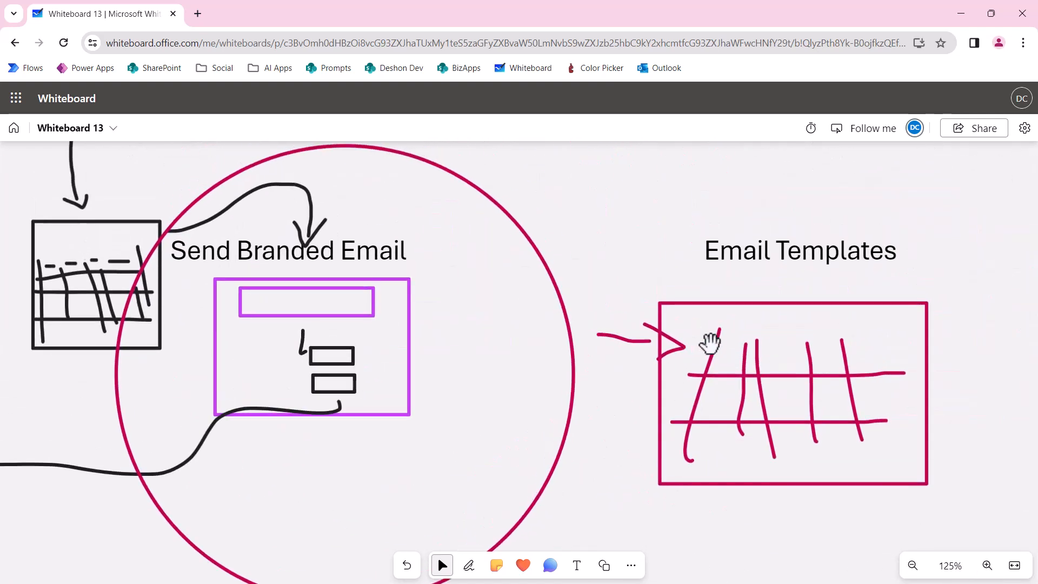
pyautogui.moveTo(731, 357)
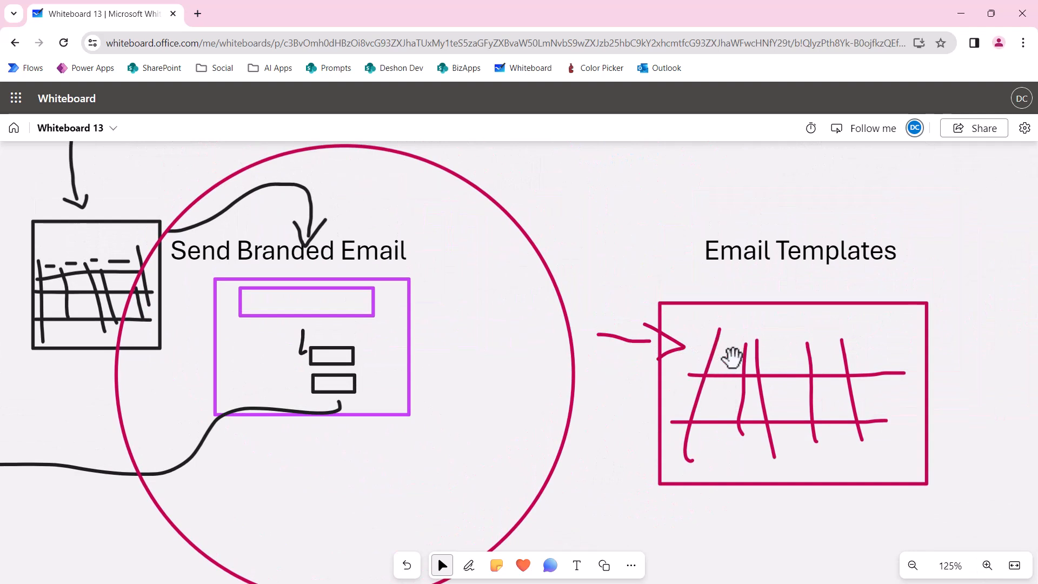
pyautogui.moveTo(714, 387)
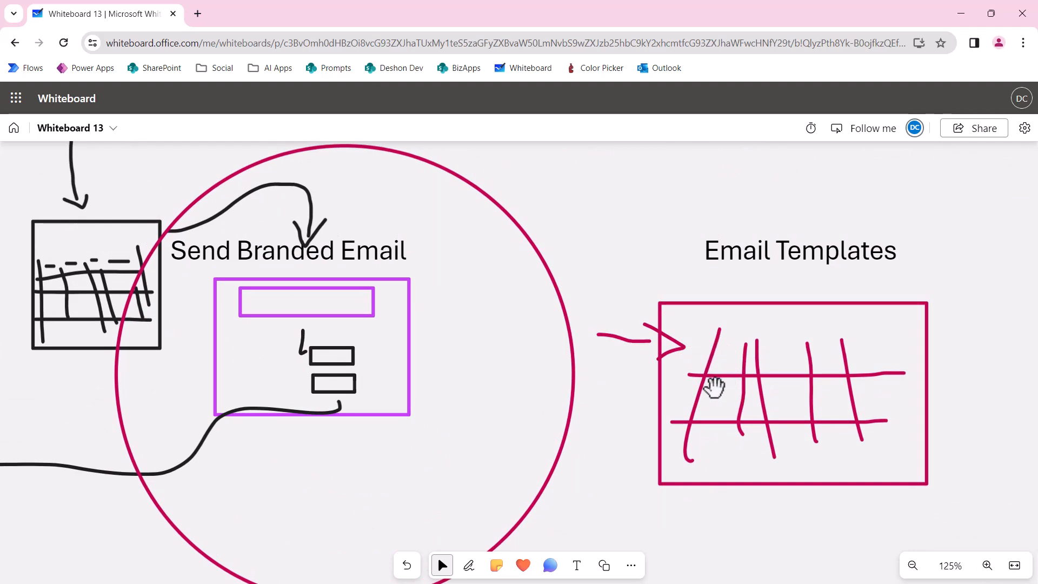
pyautogui.moveTo(748, 427)
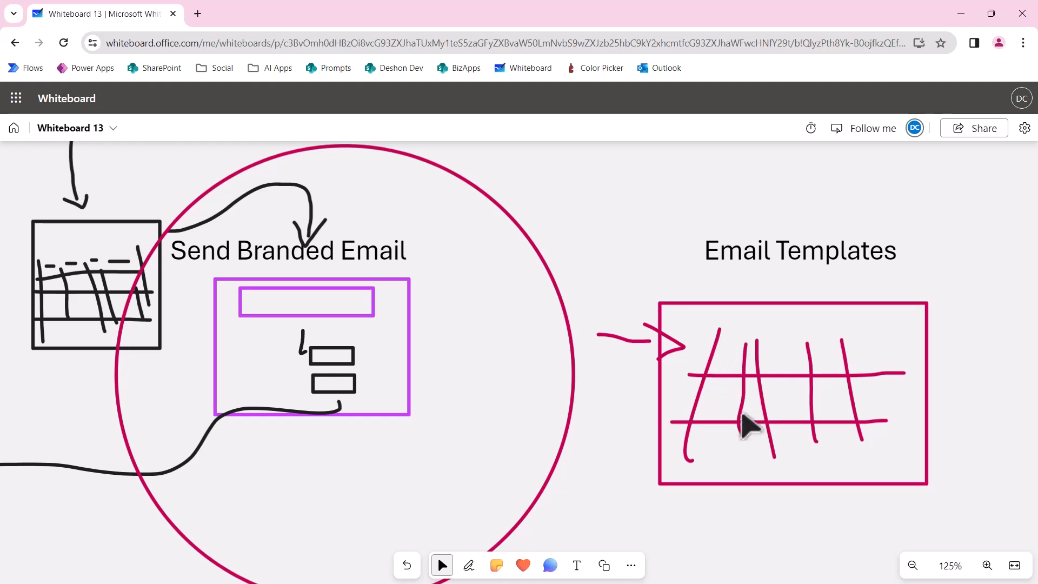
pyautogui.moveTo(742, 424); pyautogui.dragTo(735, 321)
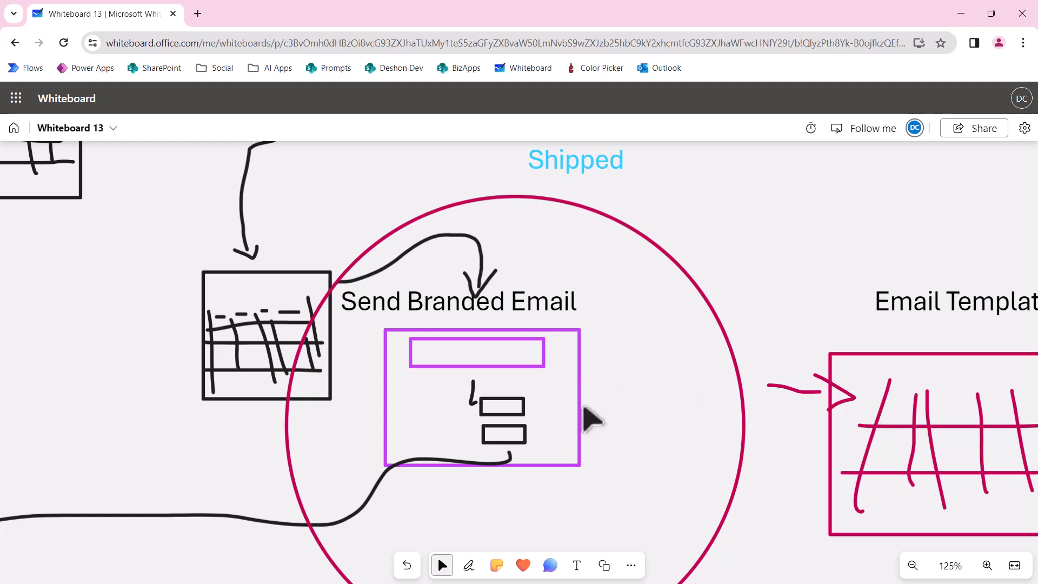
pyautogui.moveTo(687, 343)
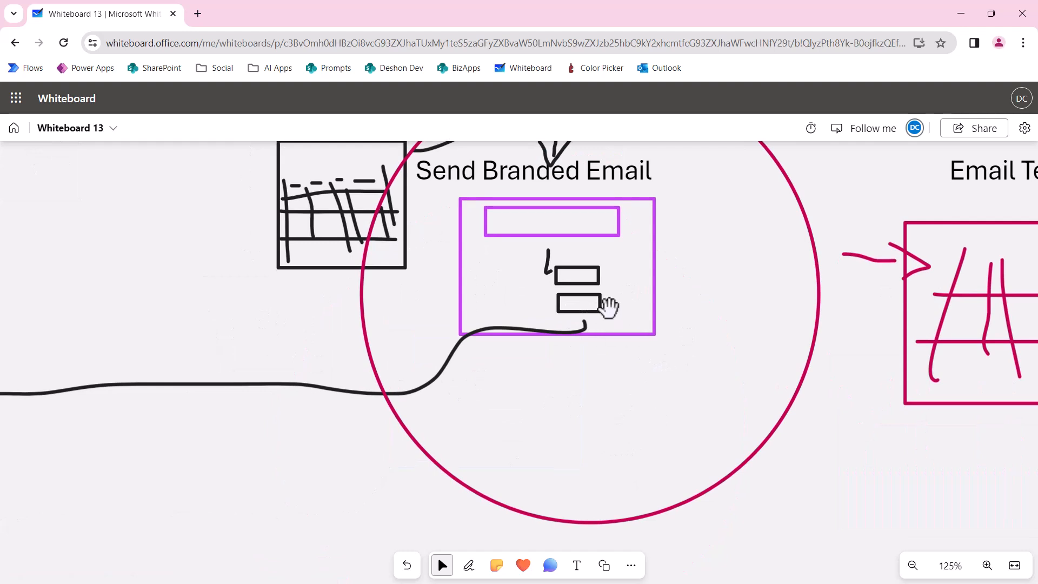
pyautogui.click(574, 287)
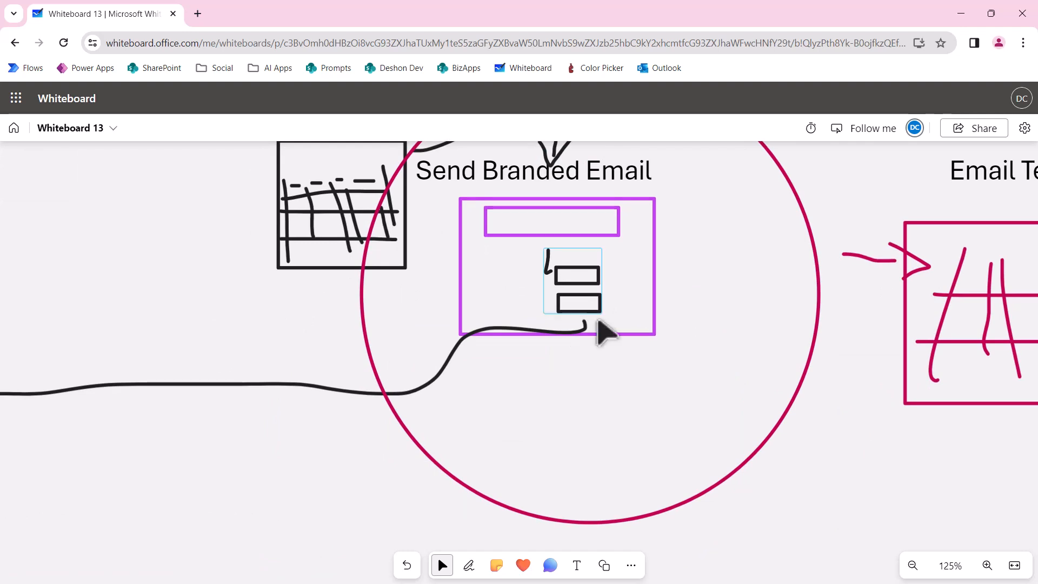
pyautogui.moveTo(604, 329)
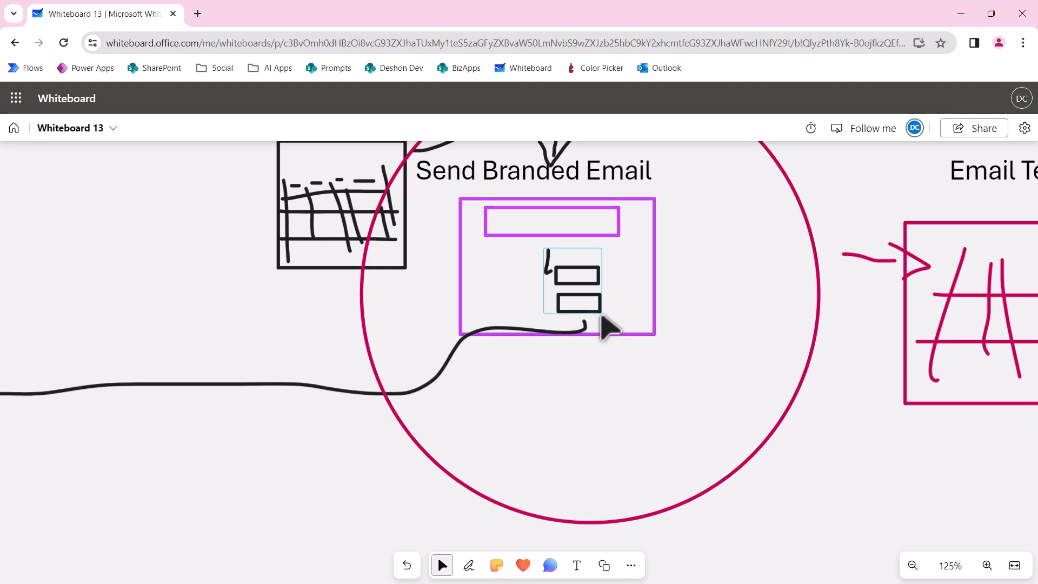
pyautogui.moveTo(616, 334)
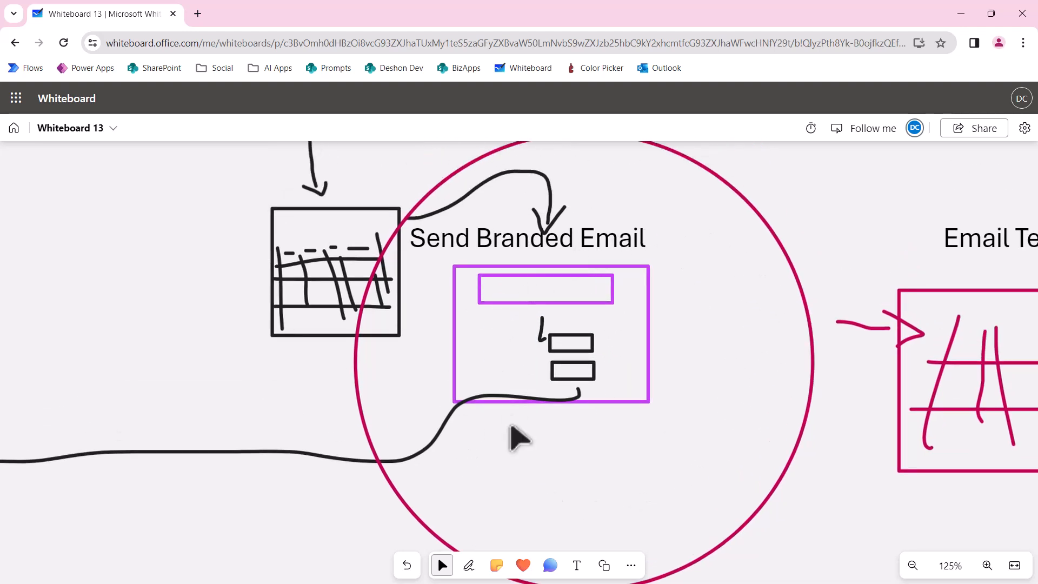
pyautogui.moveTo(589, 407)
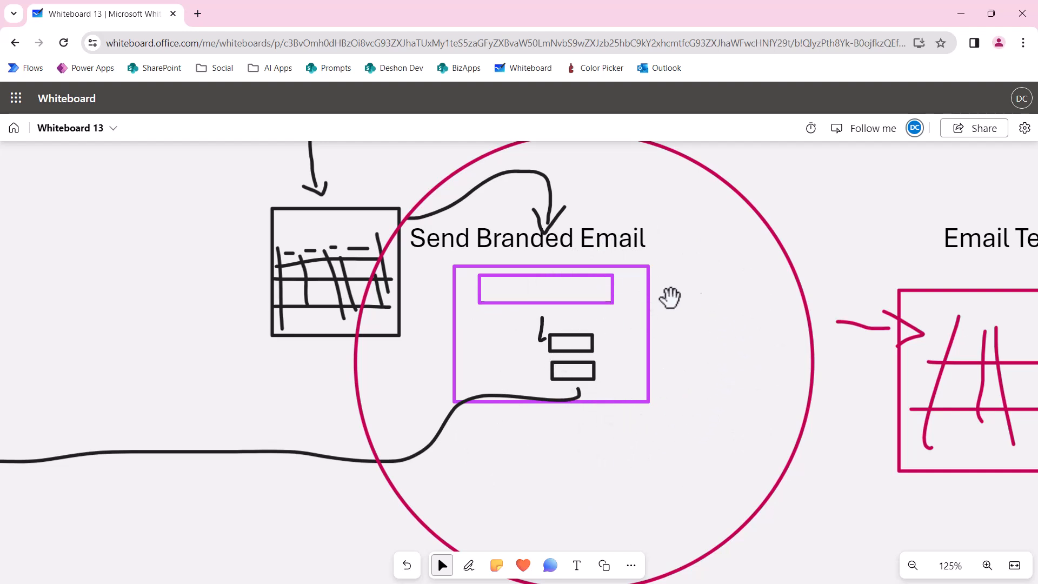
pyautogui.moveTo(661, 395)
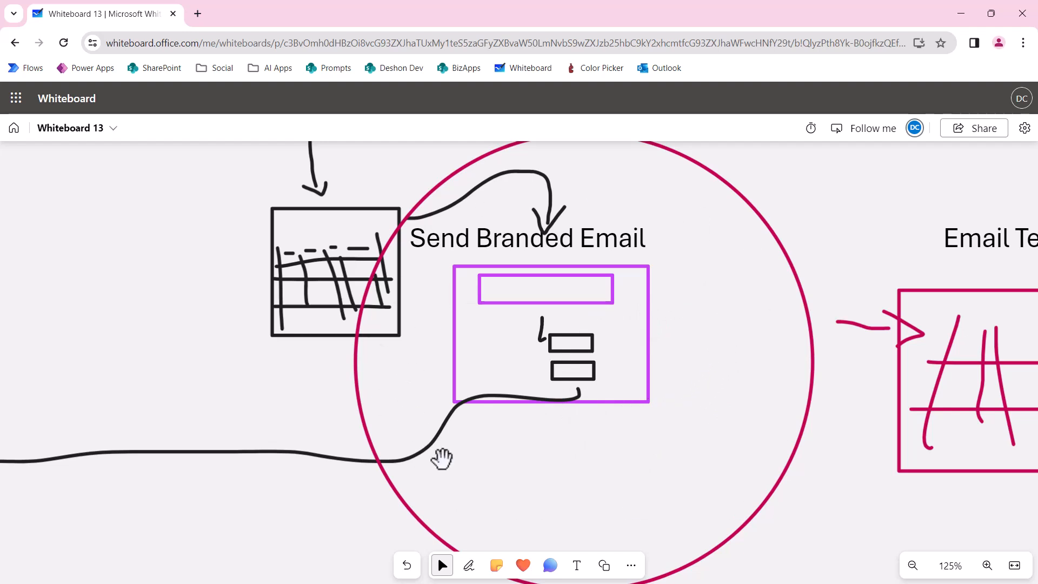
pyautogui.moveTo(657, 316)
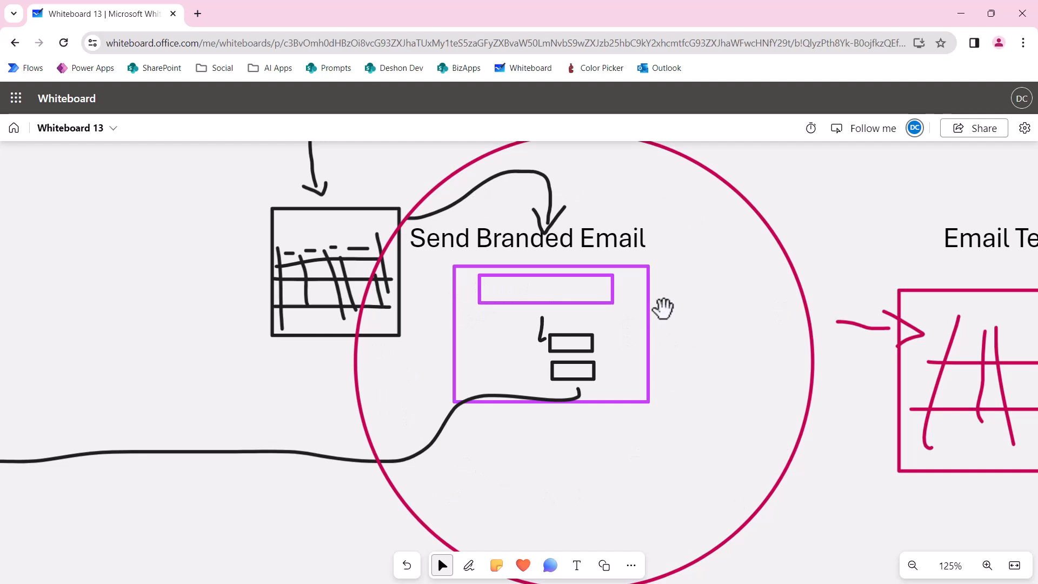
pyautogui.moveTo(698, 266)
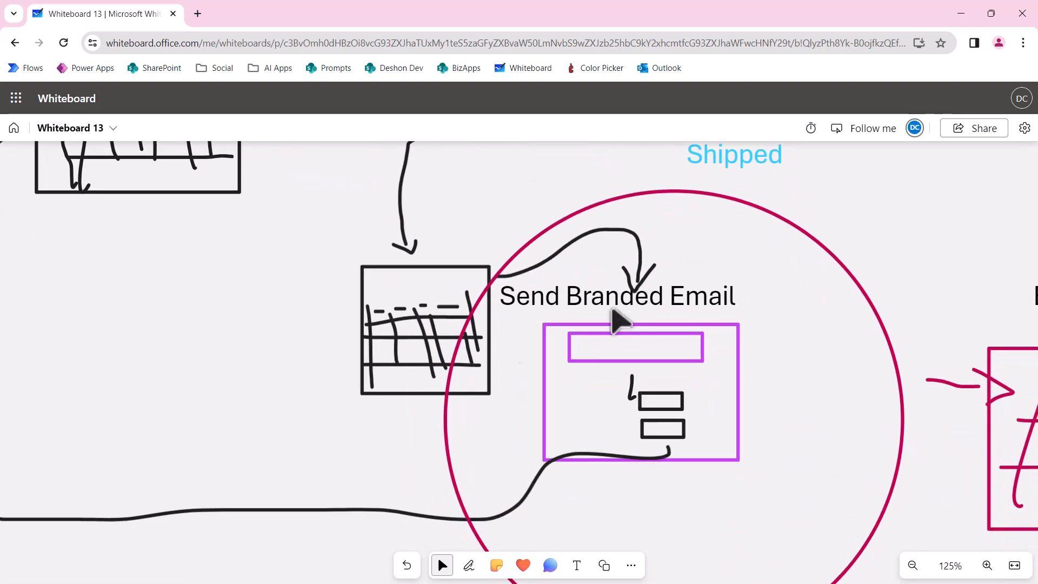
pyautogui.moveTo(745, 361)
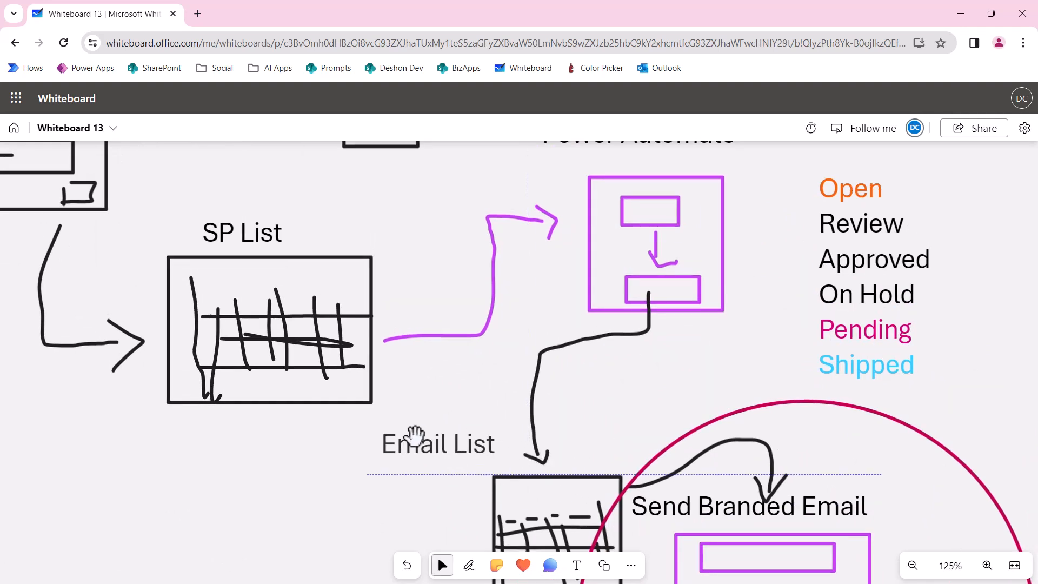
pyautogui.click(437, 443)
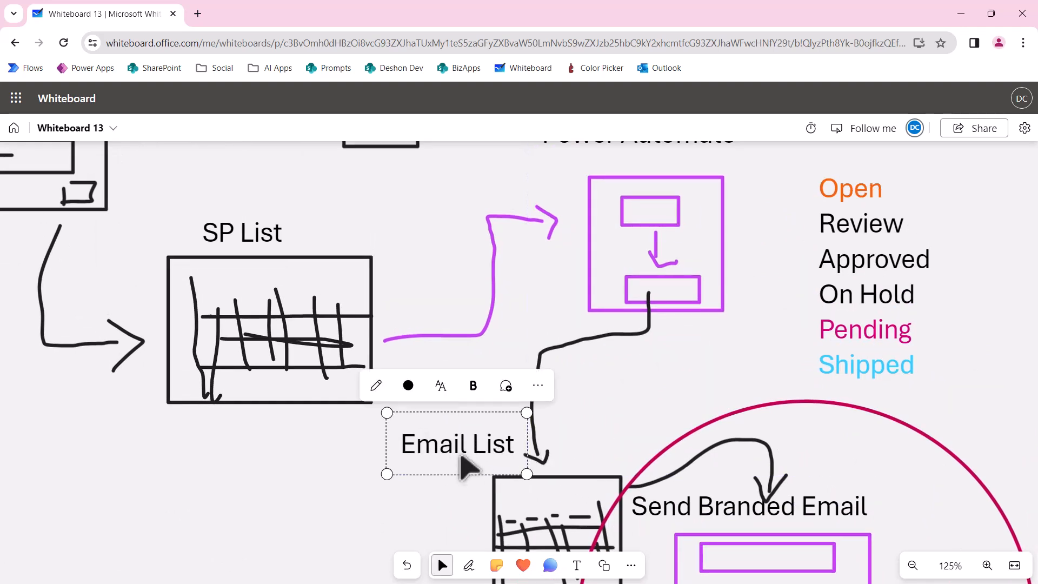
pyautogui.moveTo(572, 396)
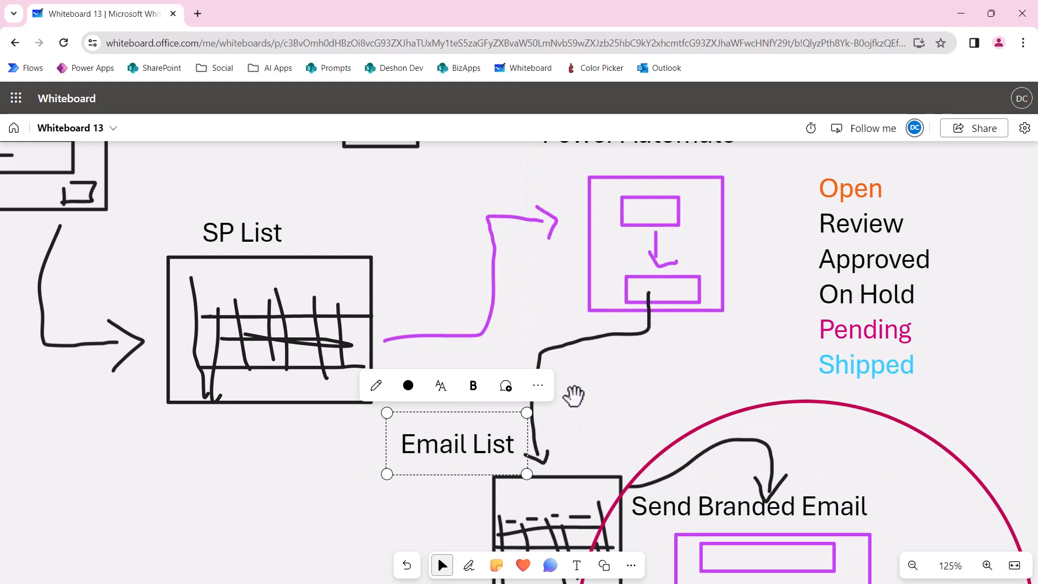
pyautogui.moveTo(568, 428)
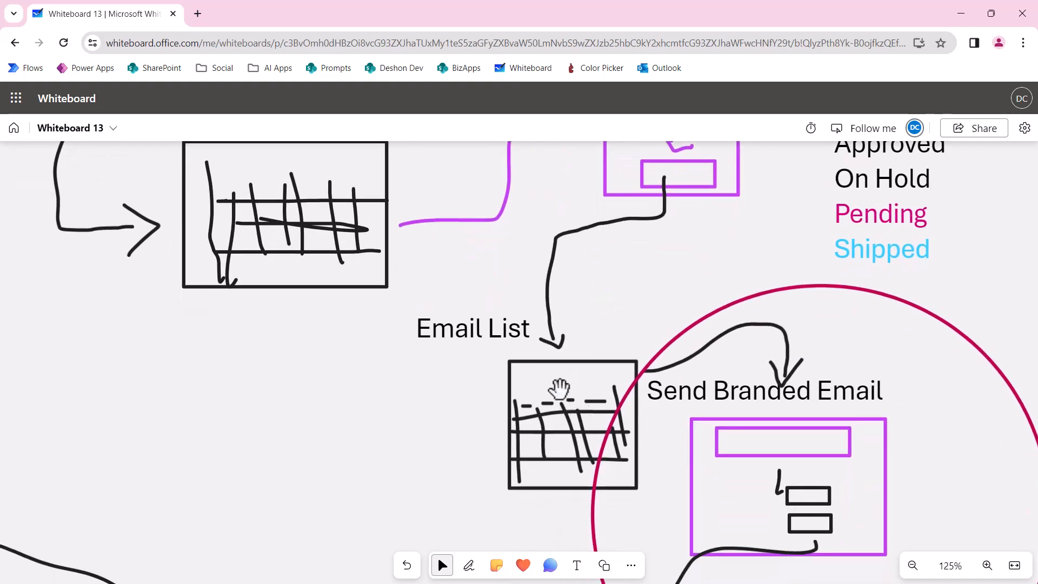
pyautogui.click(572, 424)
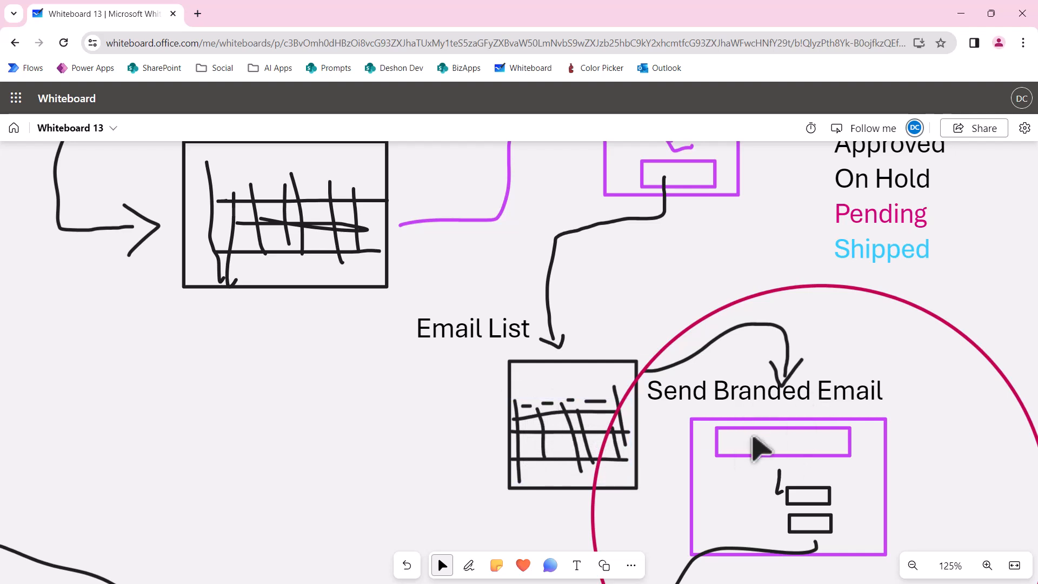
pyautogui.click(472, 328)
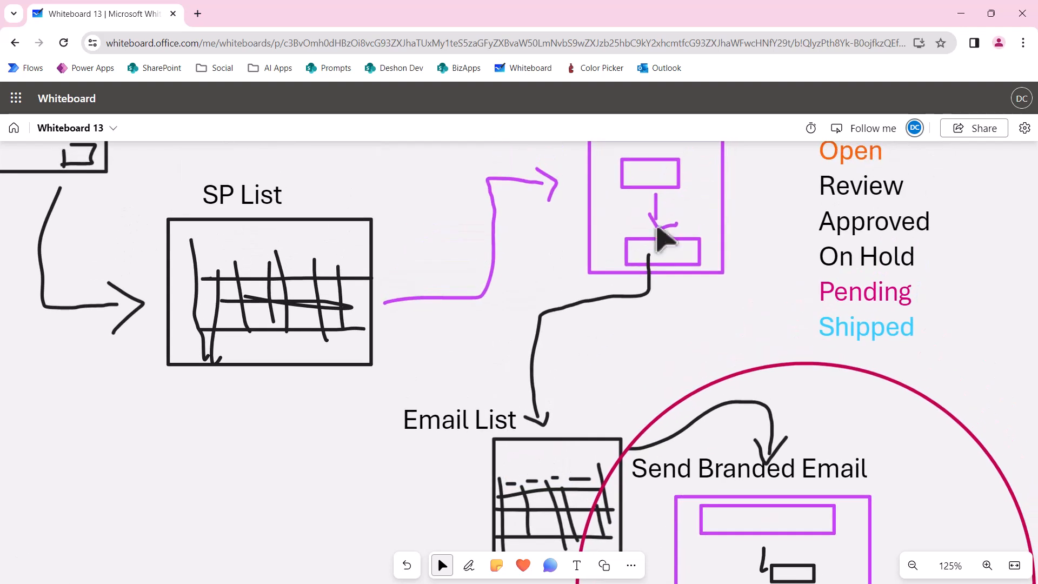
pyautogui.moveTo(652, 272)
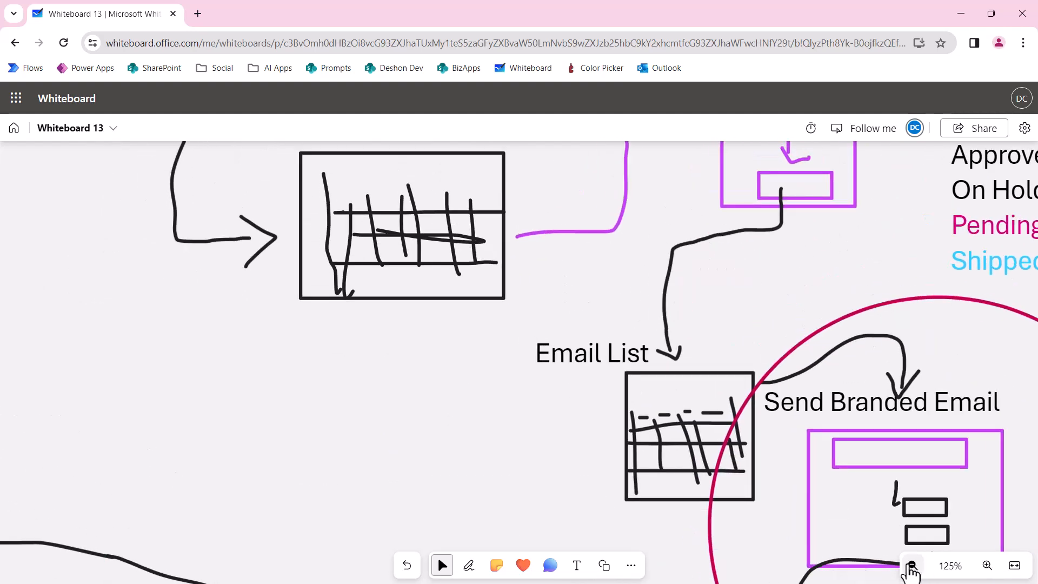
pyautogui.click(912, 565)
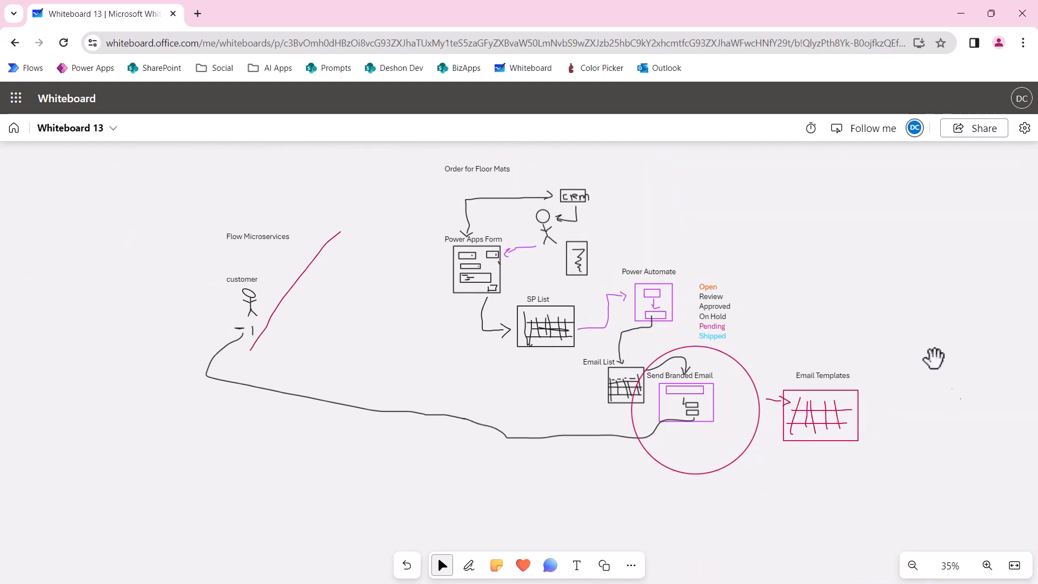
pyautogui.moveTo(702, 477)
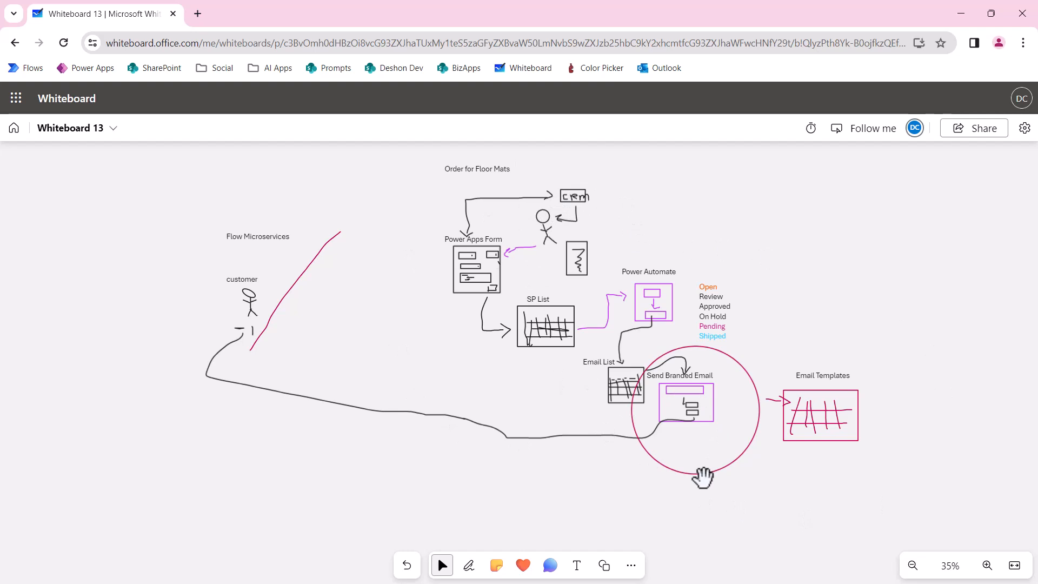
pyautogui.moveTo(713, 435)
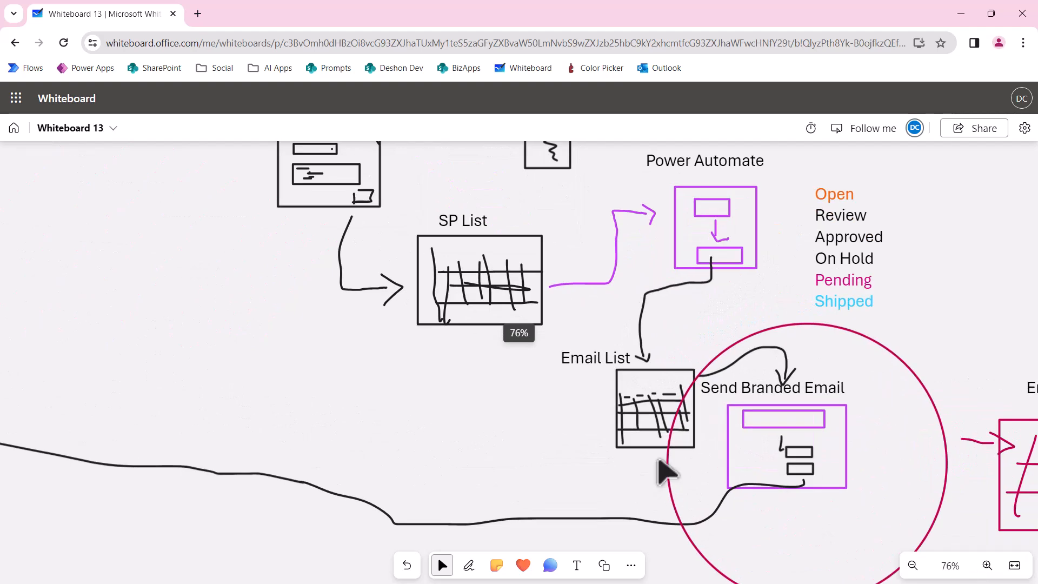
pyautogui.moveTo(666, 472); pyautogui.dragTo(319, 369)
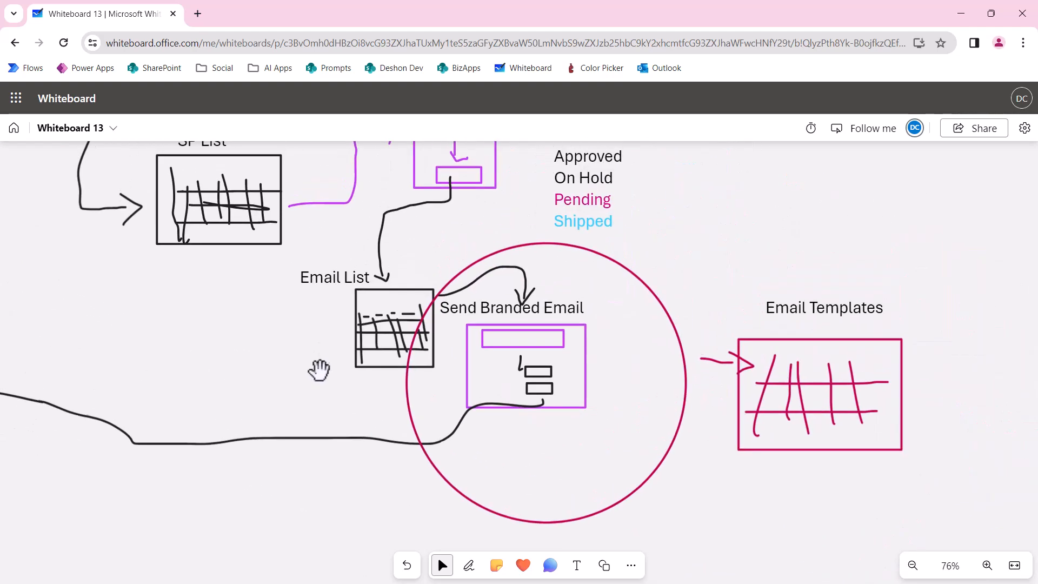
pyautogui.scroll(-3)
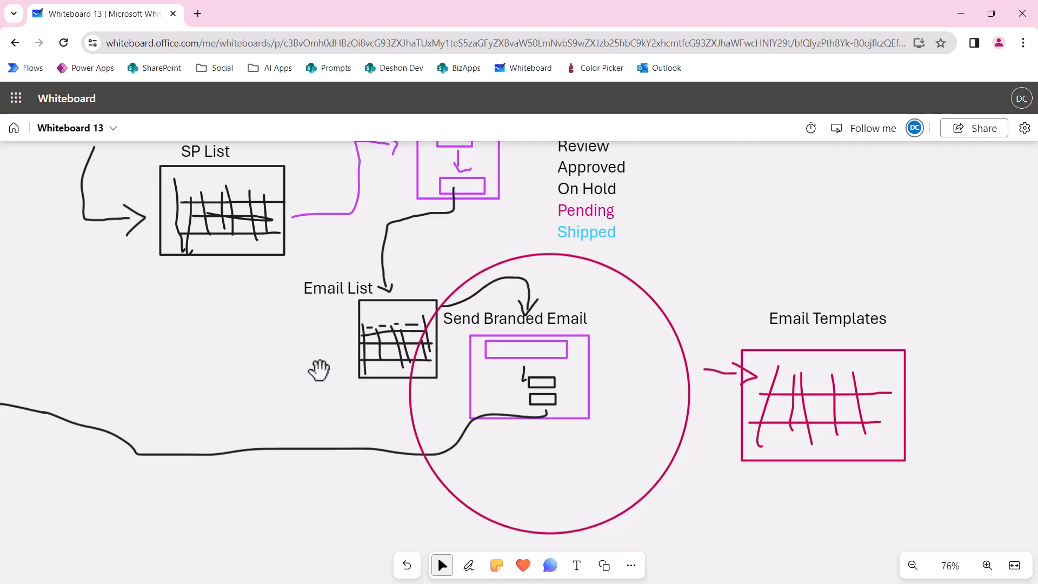
pyautogui.moveTo(318, 369); pyautogui.dragTo(476, 375)
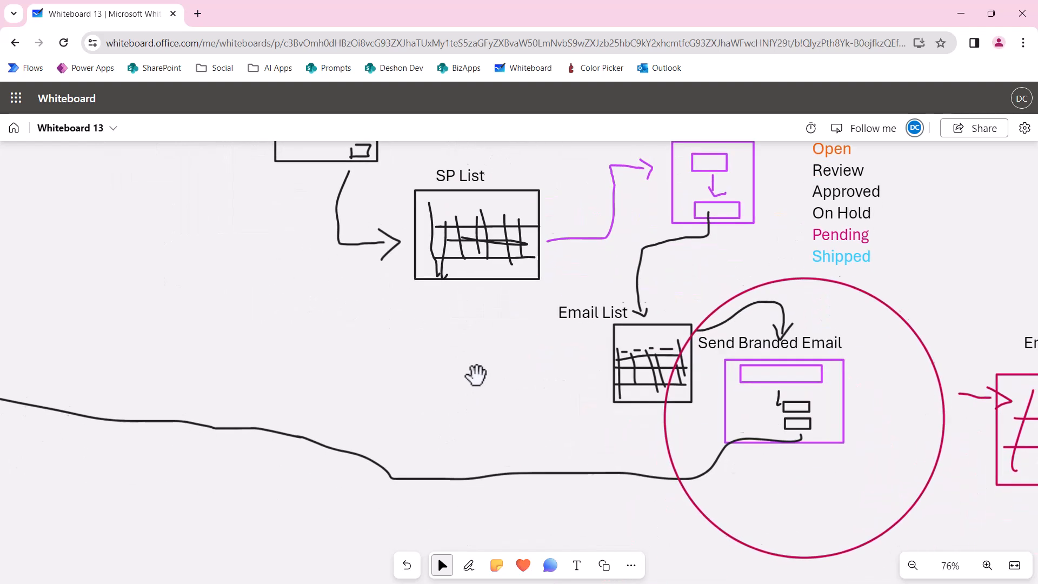